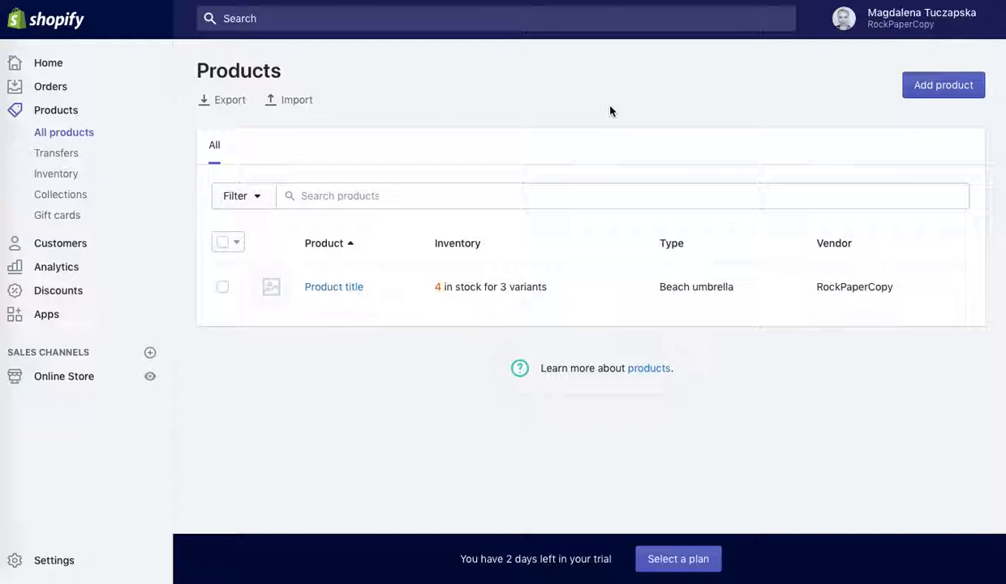
mouse_move(690, 138)
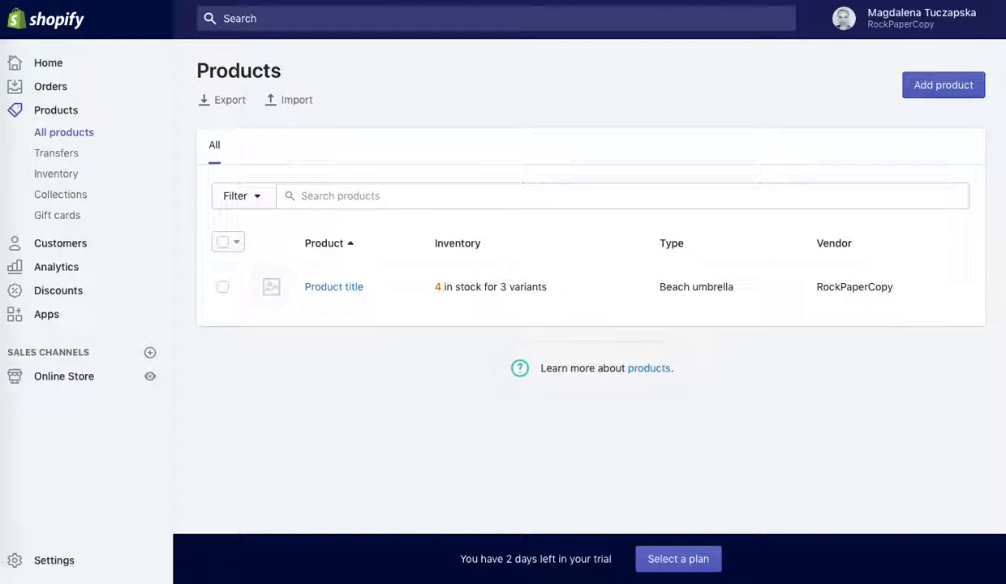
mouse_move(63, 376)
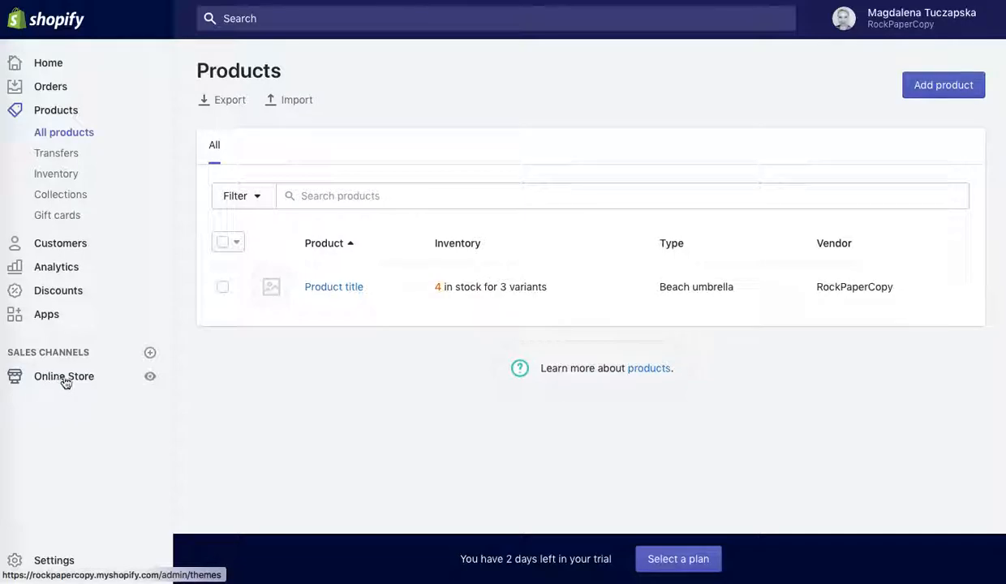
- Go to Online Store > Themes and scroll to the Current theme showing Minimal
click(64, 377)
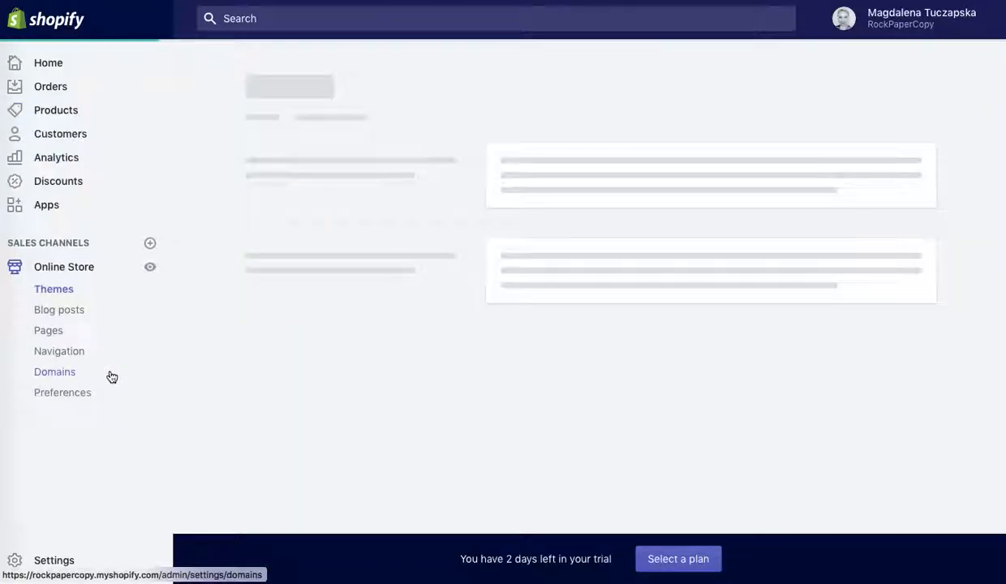
click(49, 288)
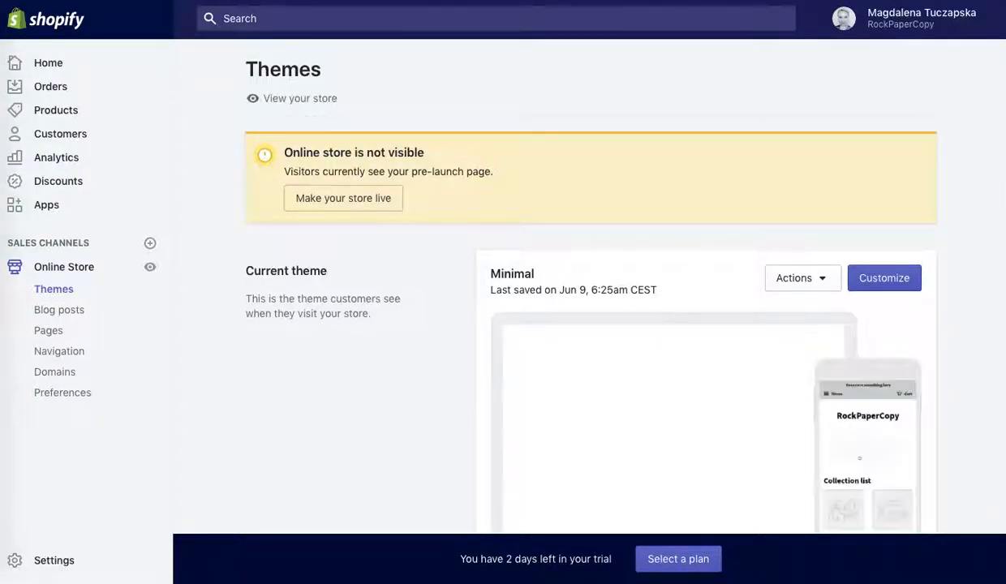
scroll(down, 3)
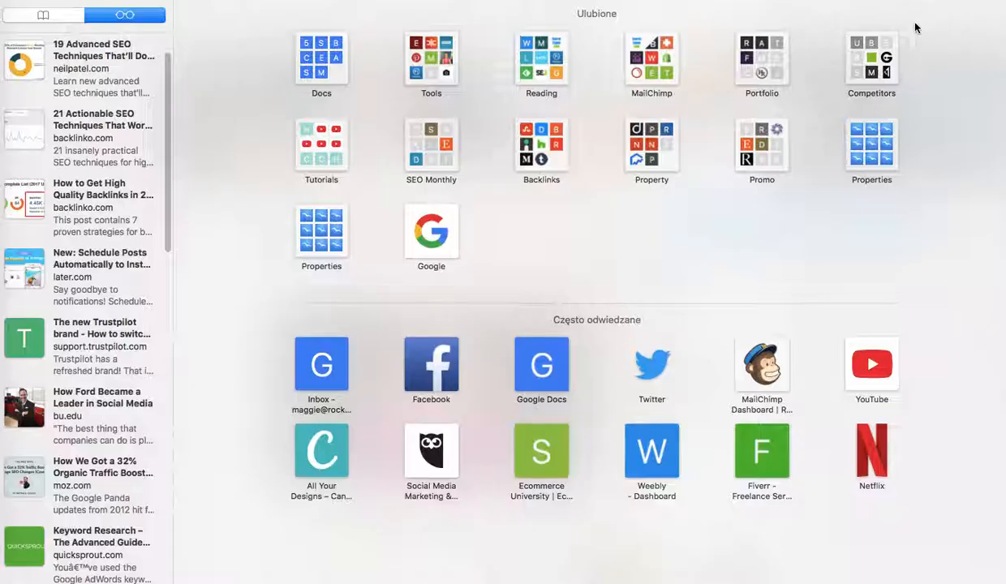
mouse_move(940, 94)
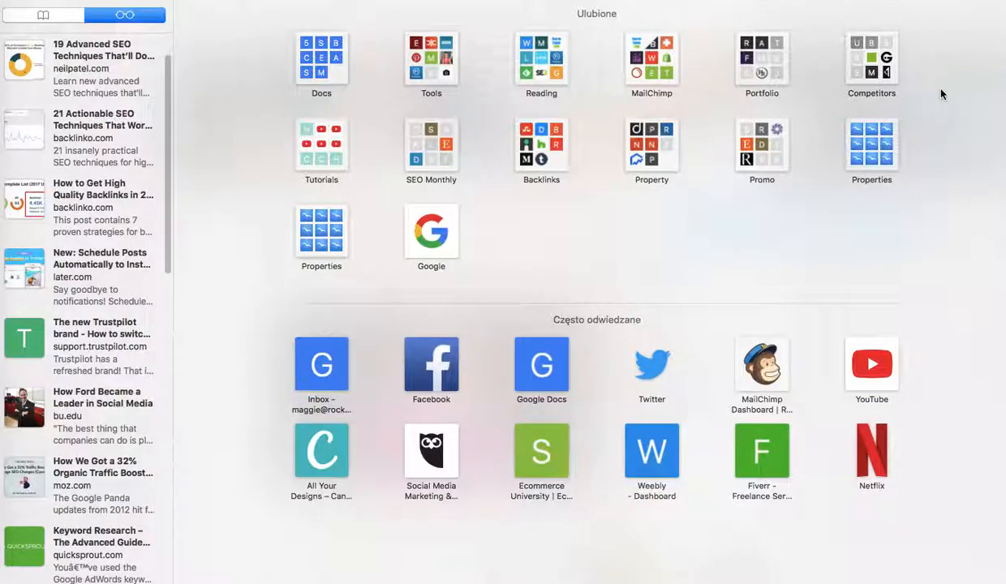
- Search Google for 'how to add related products on Shopify'
click(431, 231)
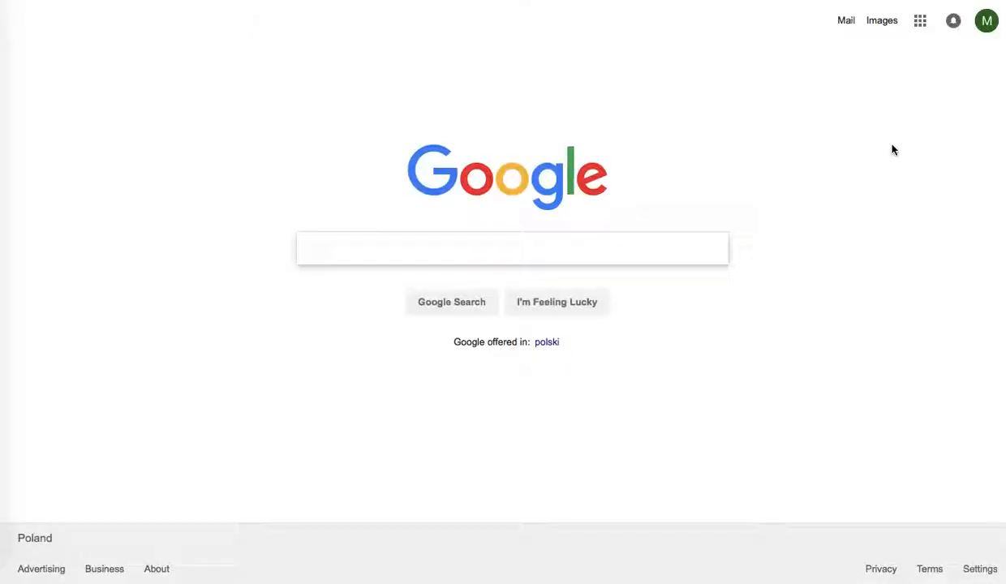
text(how)
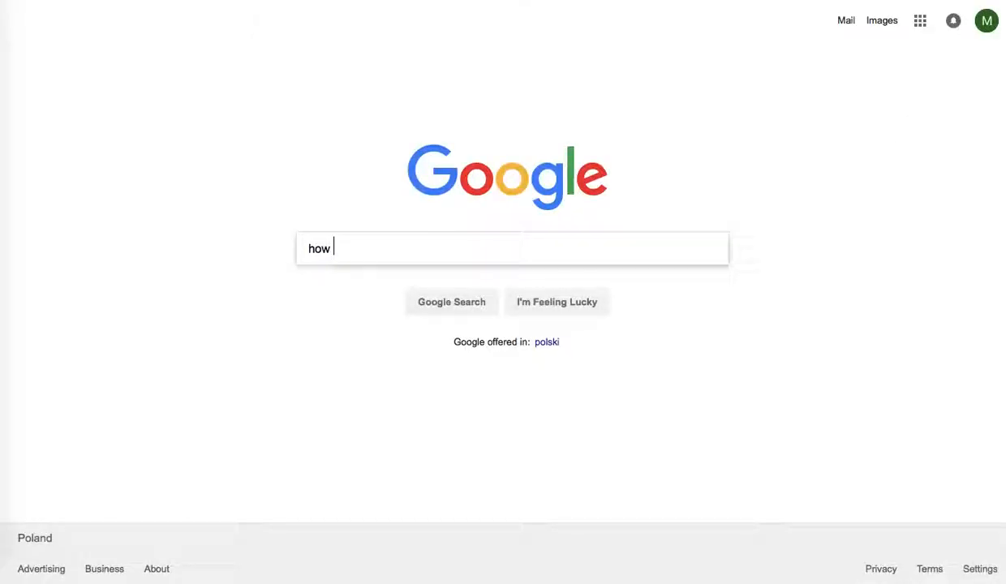
text(to add)
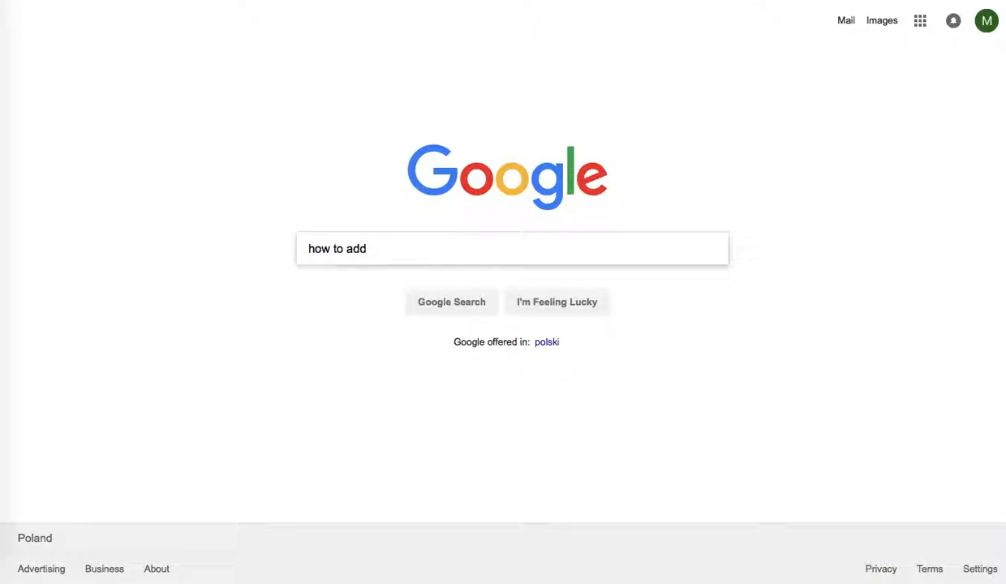
text(related products on)
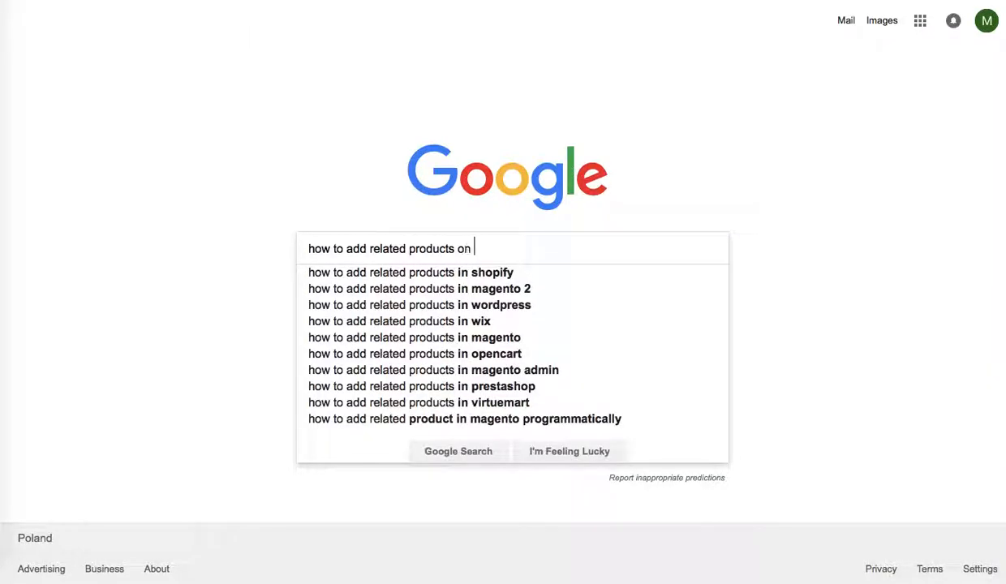
text(Shopify)
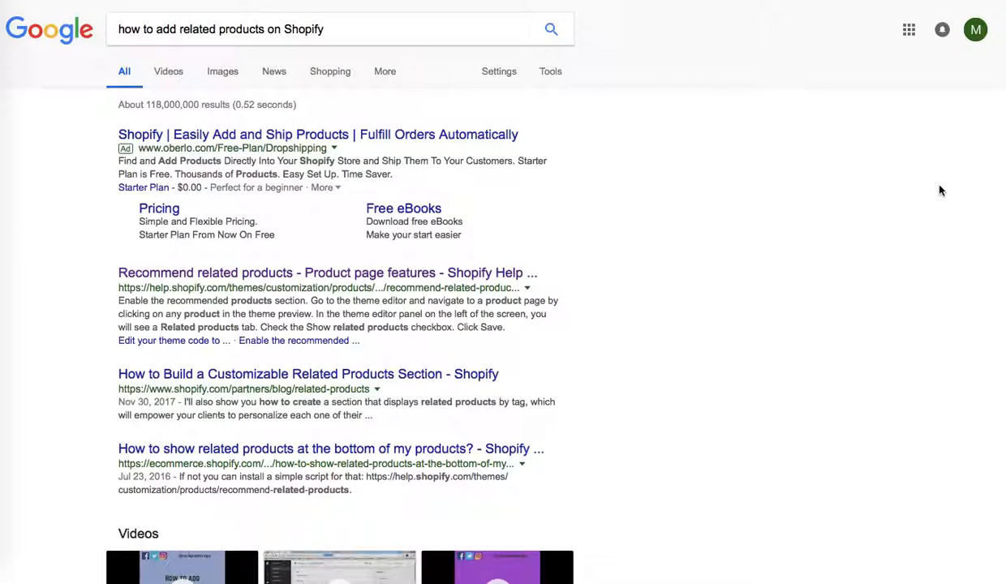
mouse_move(85, 299)
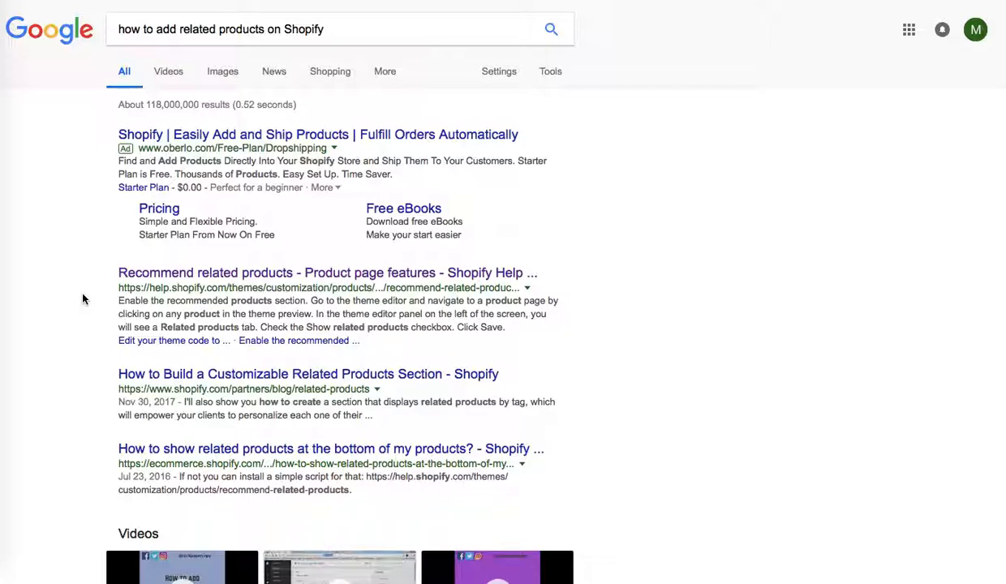
mouse_move(109, 292)
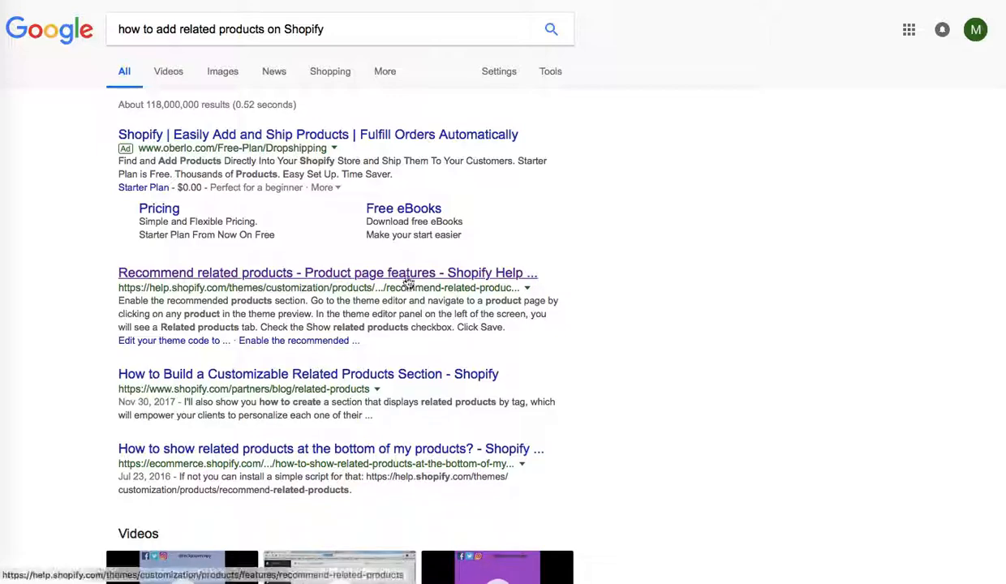
mouse_move(655, 268)
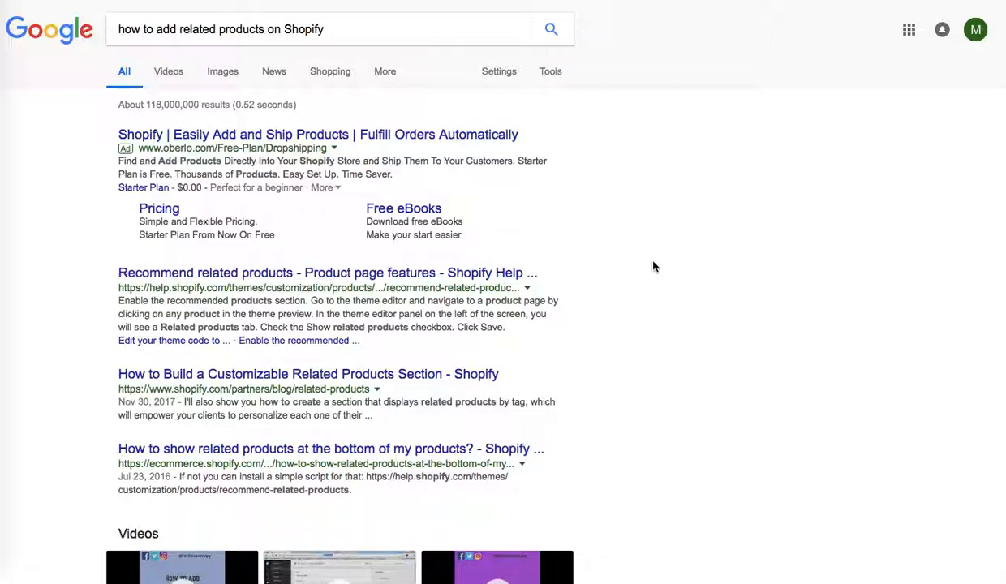
- Read the 'Recommend related products' Help article down to its theme-code and new snippet steps
click(328, 272)
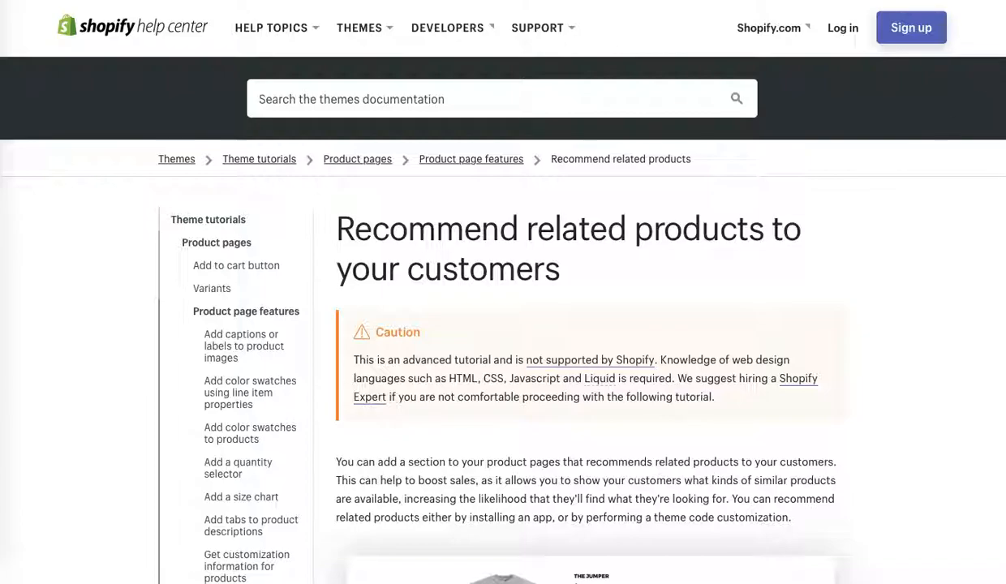
scroll(down, 3)
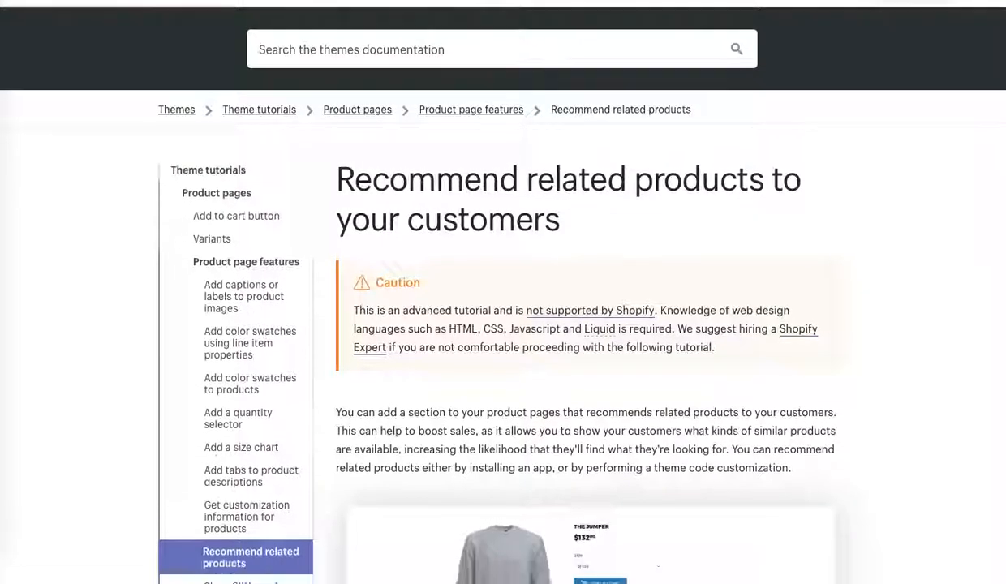
scroll(down, 3)
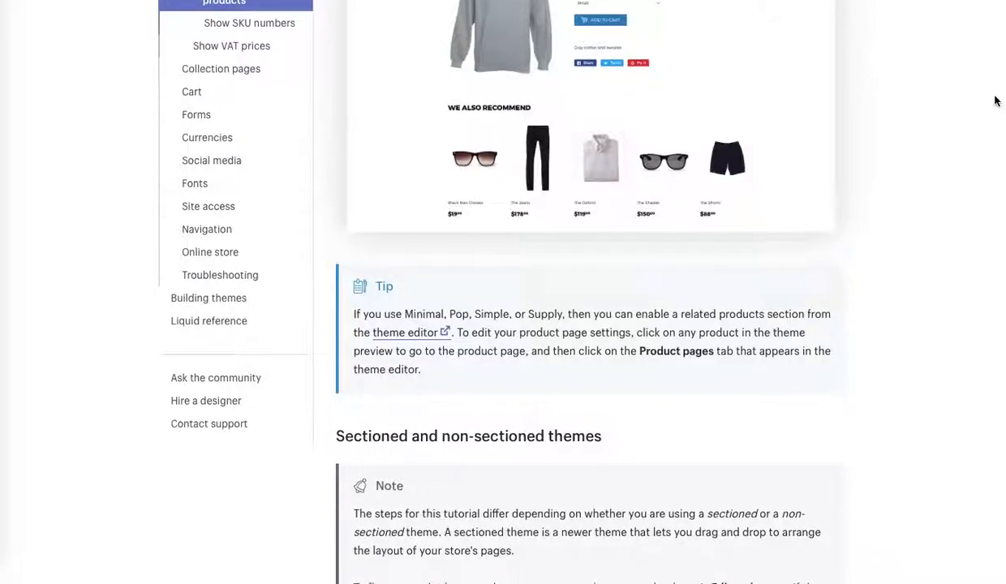
scroll(down, 3)
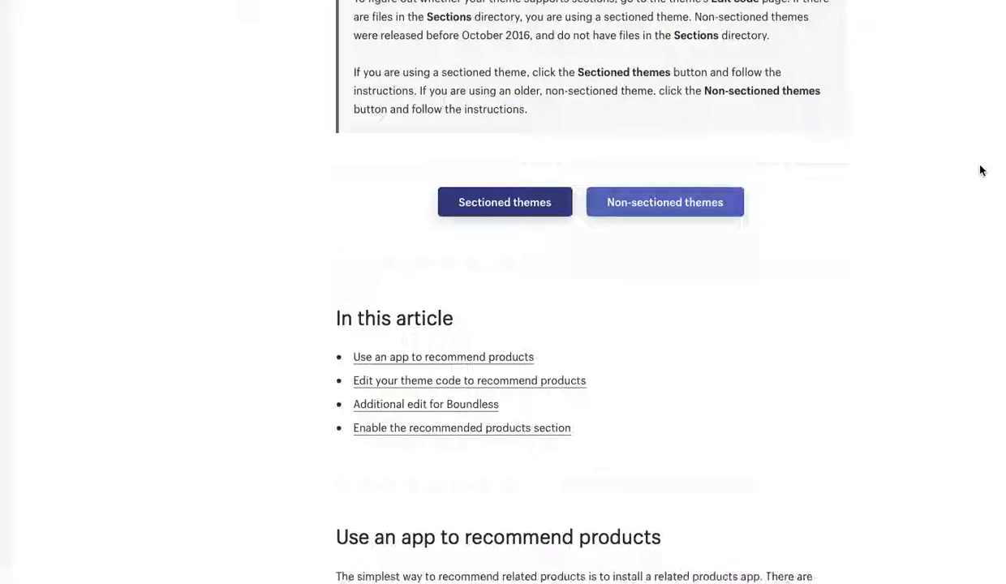
scroll(down, 3)
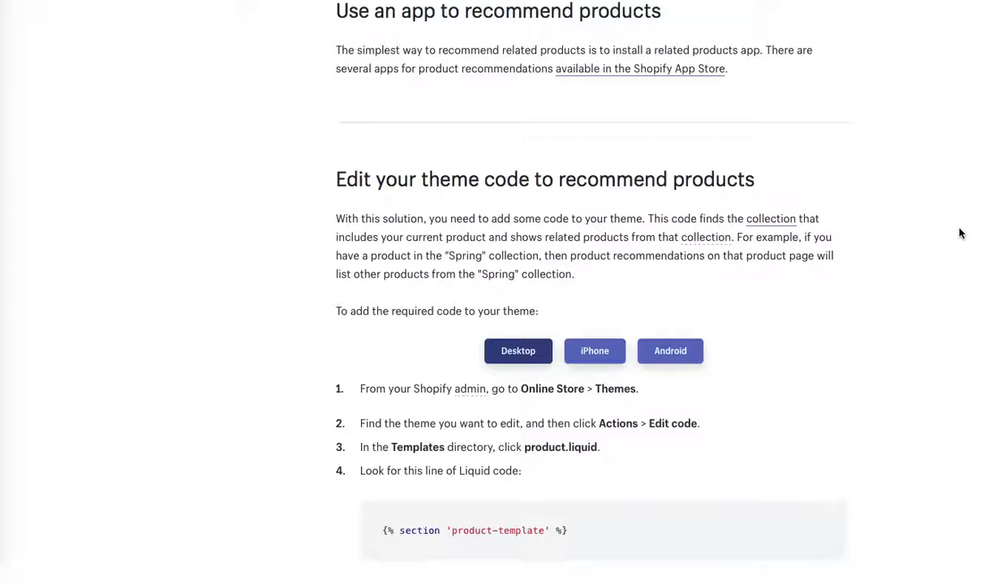
scroll(down, 3)
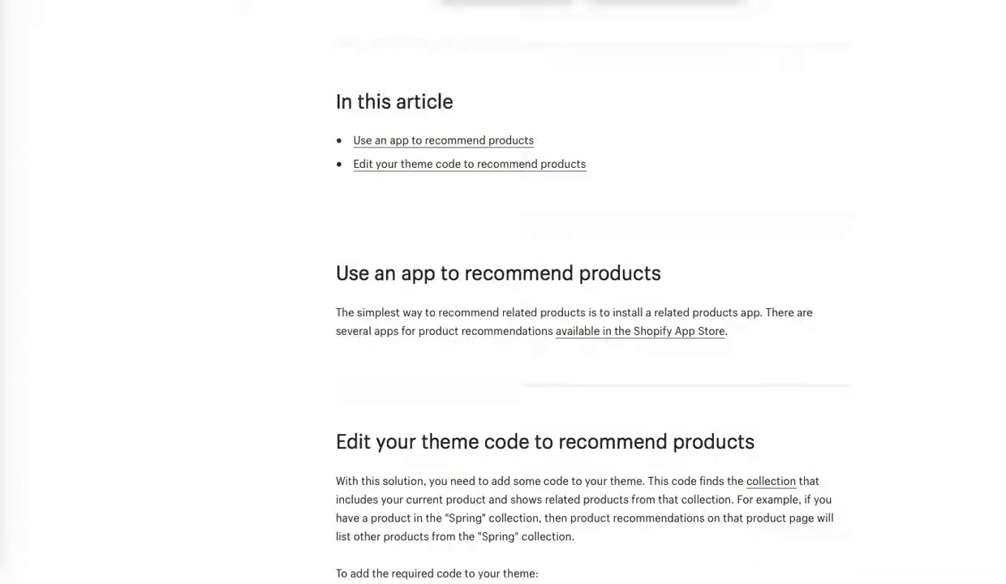
scroll(down, 3)
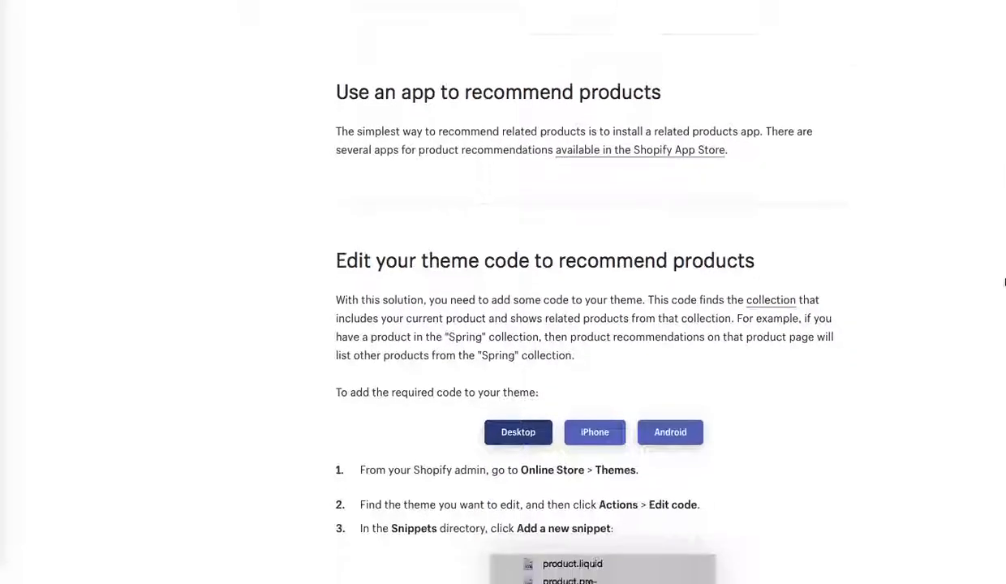
scroll(down, 3)
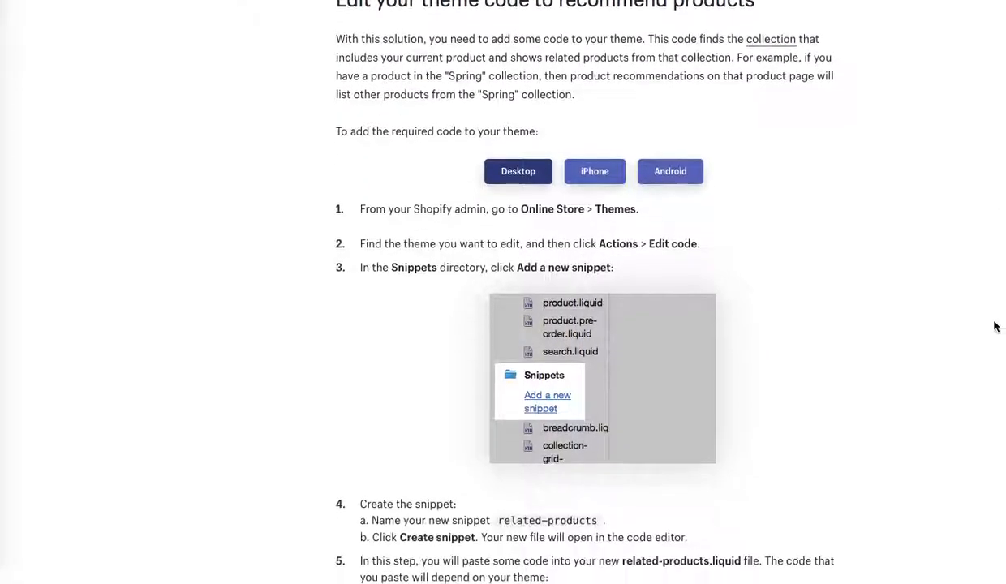
scroll(down, 3)
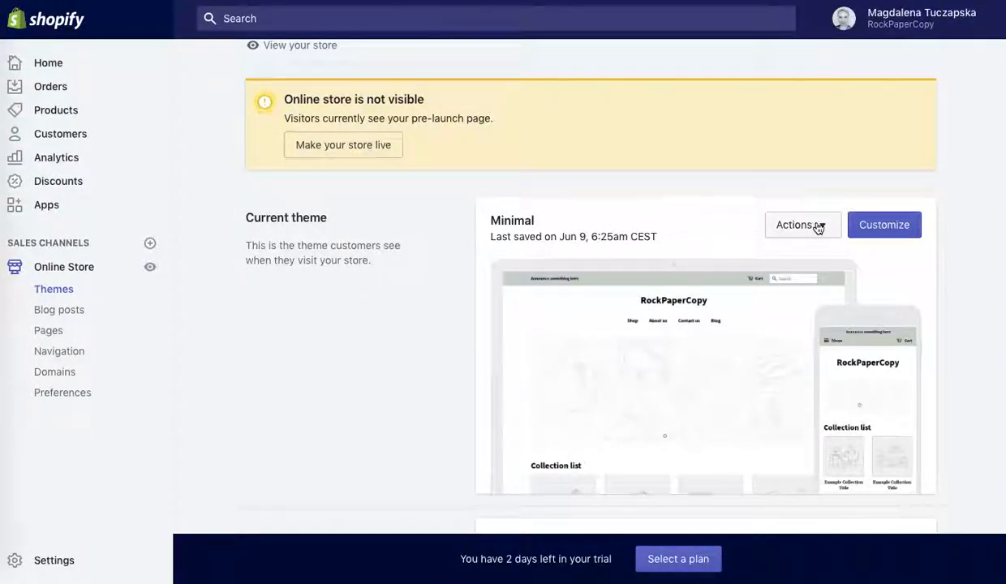
scroll(down, 3)
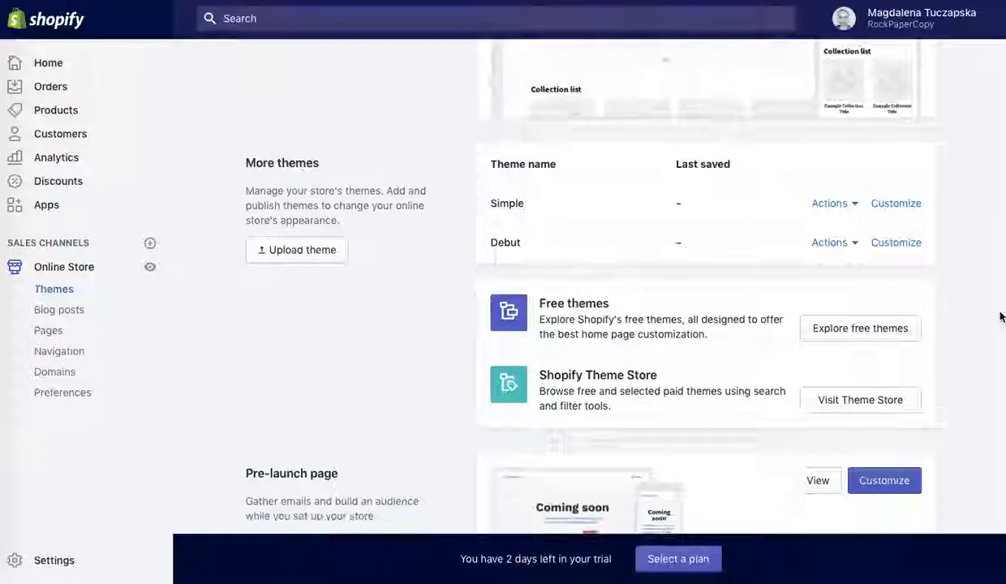
click(830, 203)
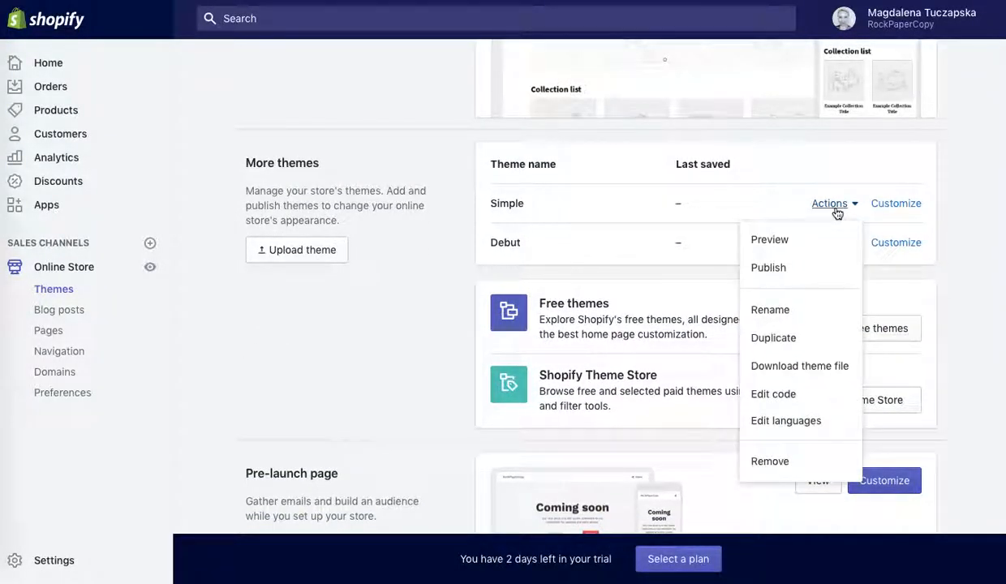
click(829, 203)
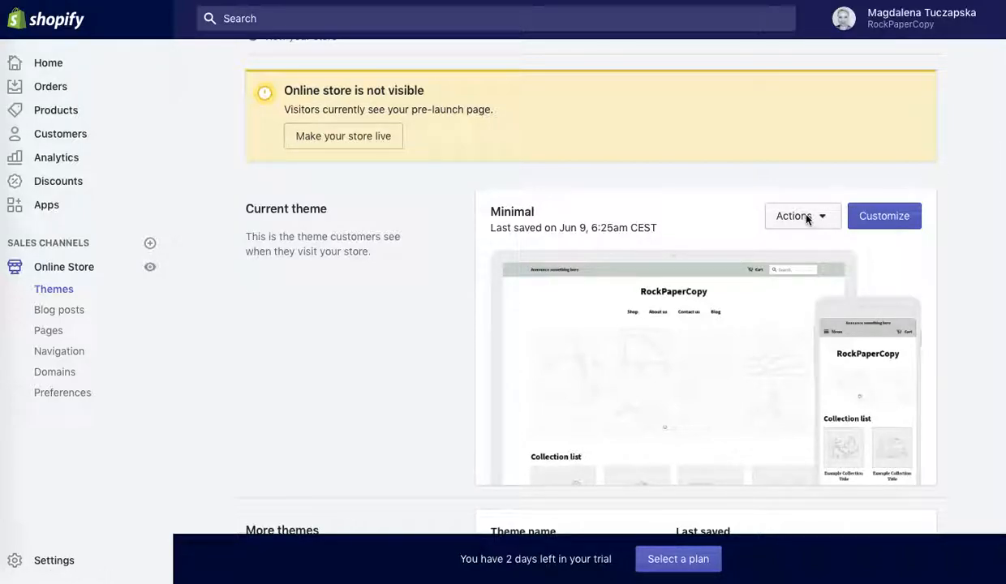
click(801, 215)
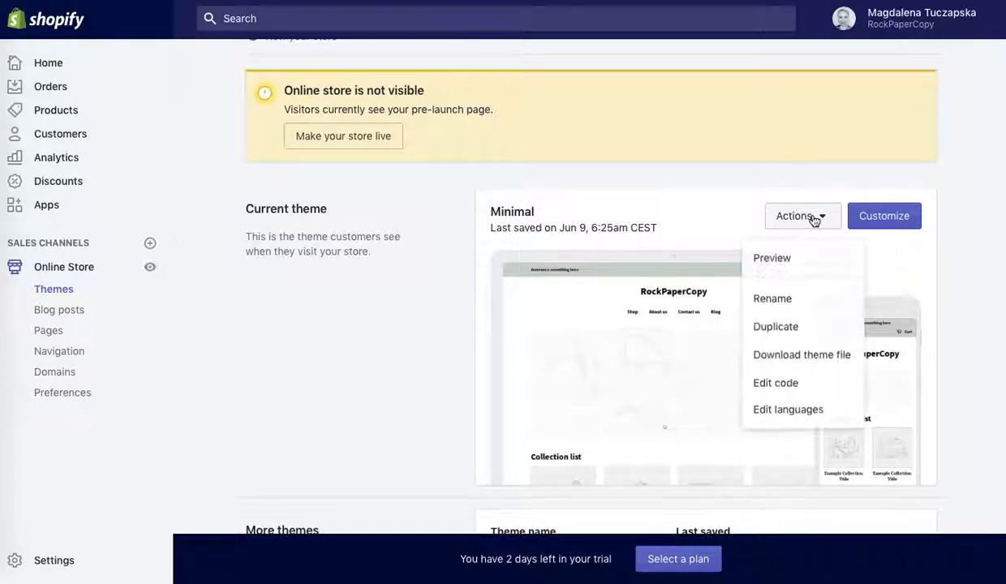
mouse_move(775, 383)
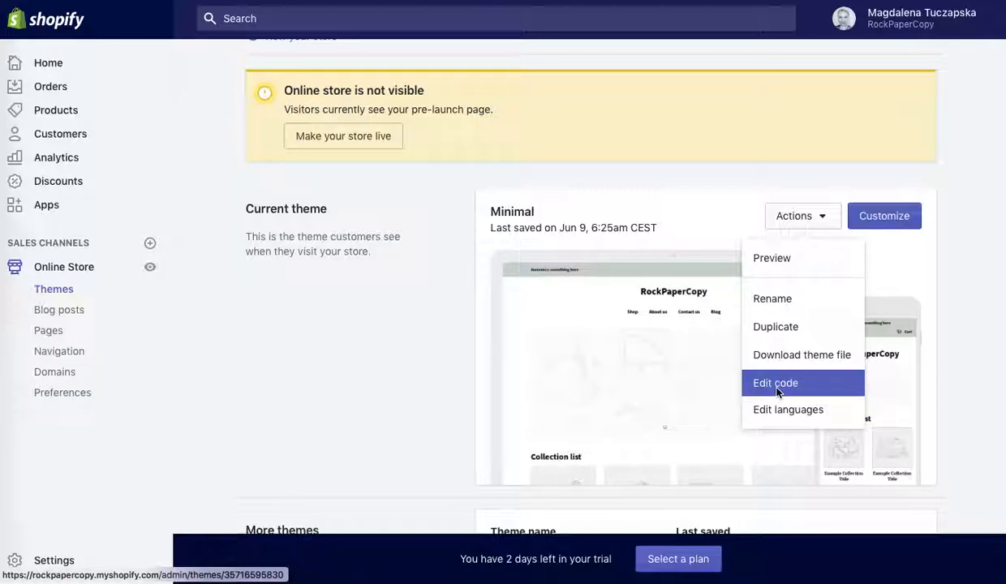
mouse_move(793, 369)
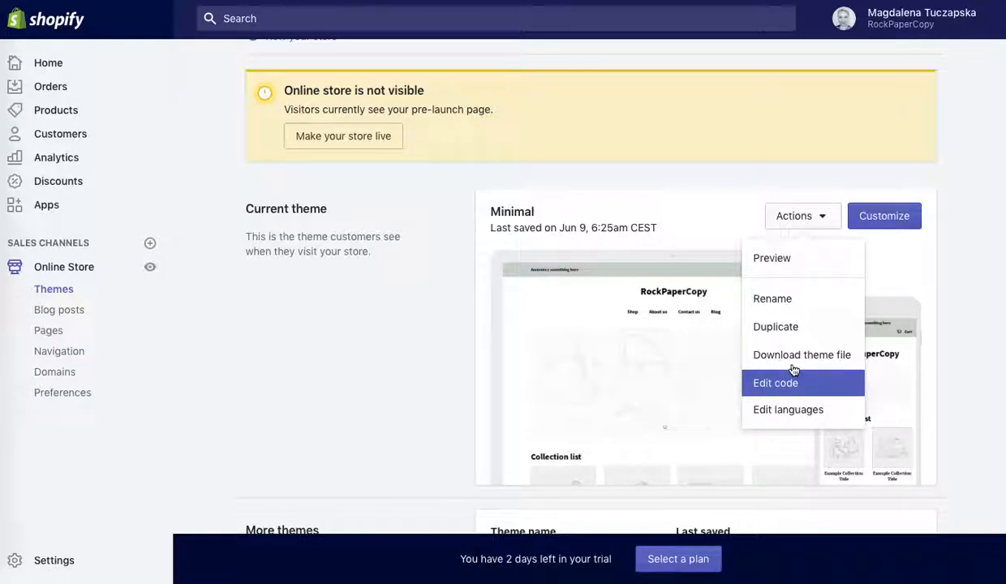
mouse_move(965, 163)
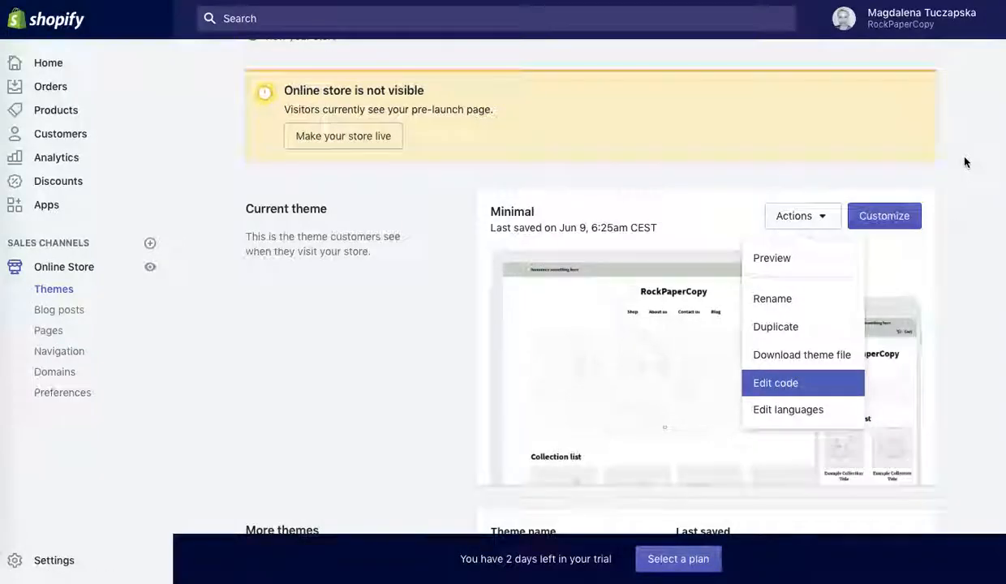
click(775, 382)
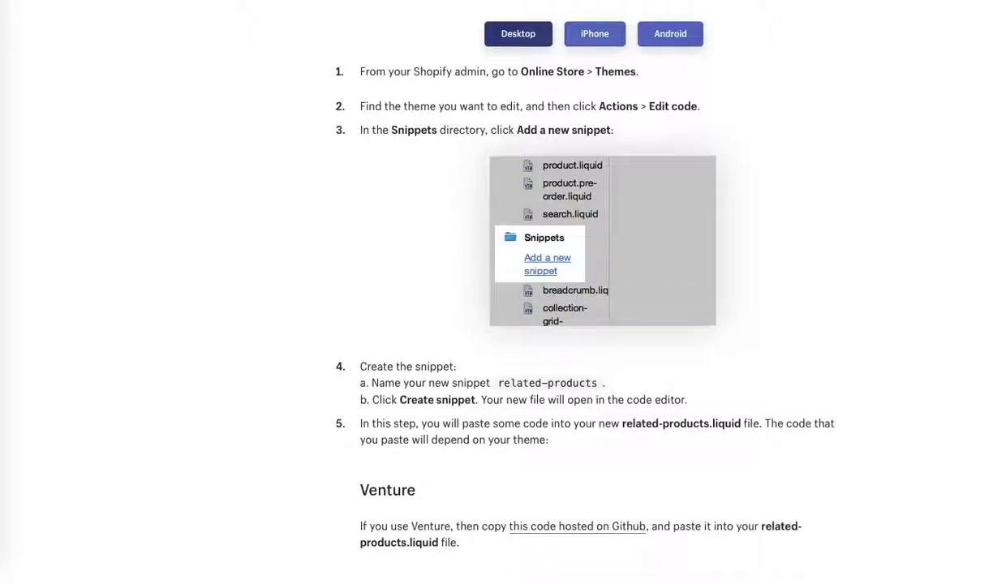
- Review the guide's 'Edit your theme code' steps for sectioned themes before returning to Minimal's code editor
scroll(down, 3)
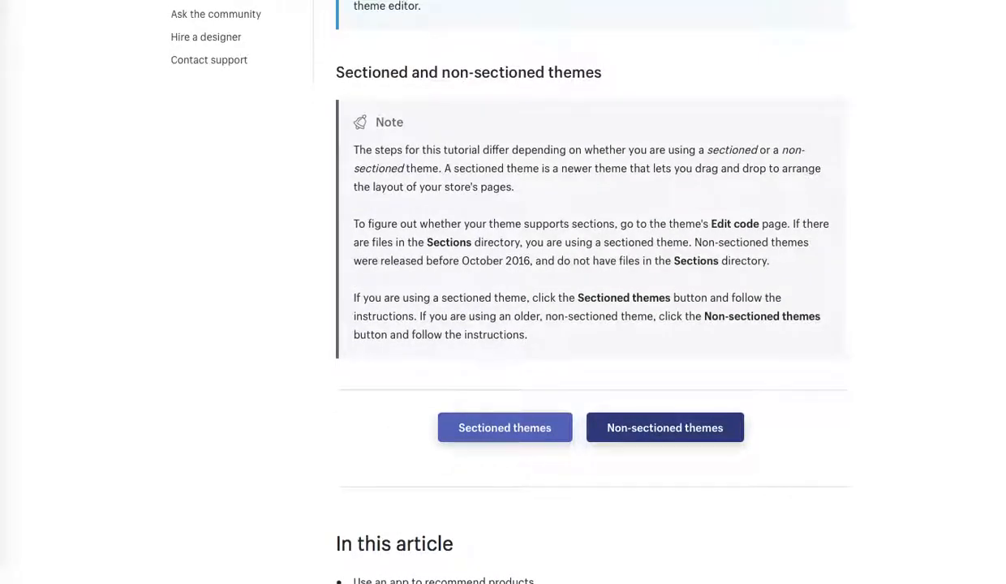
click(504, 428)
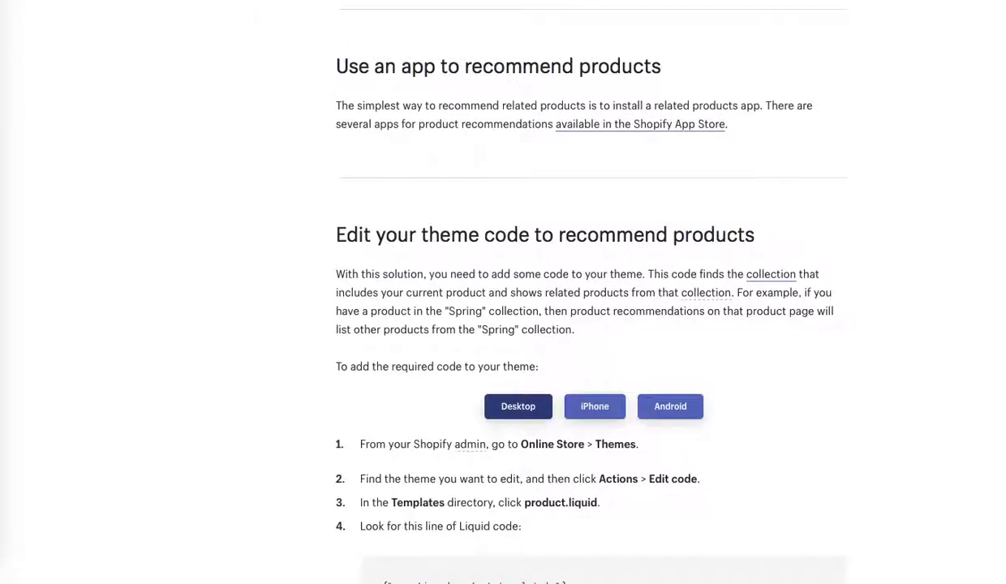
scroll(down, 3)
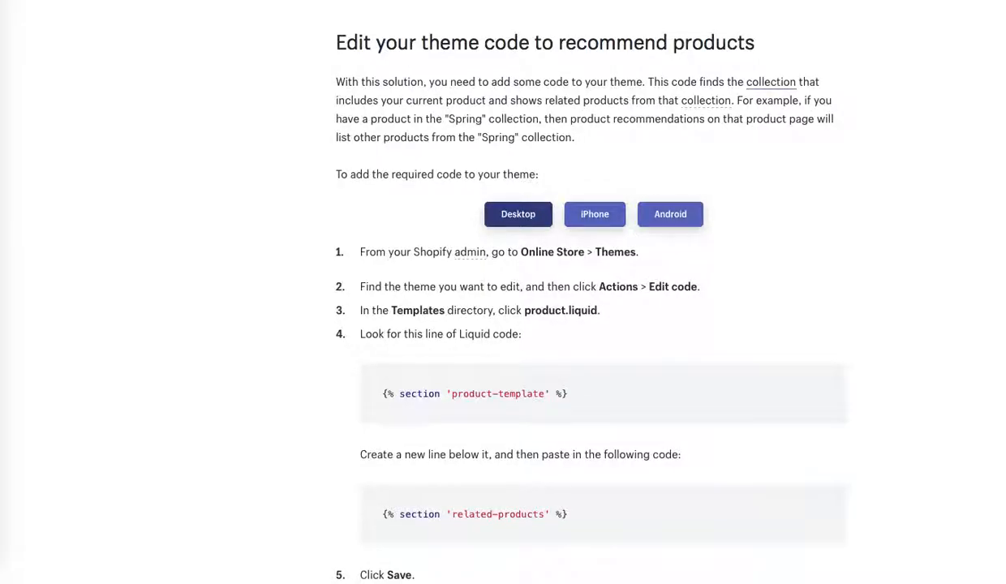
scroll(down, 3)
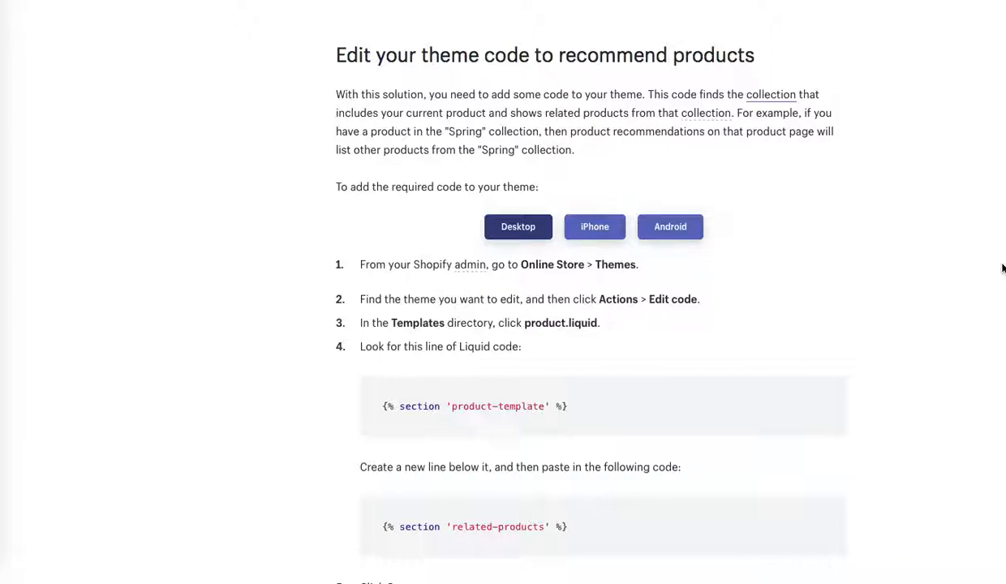
scroll(down, 3)
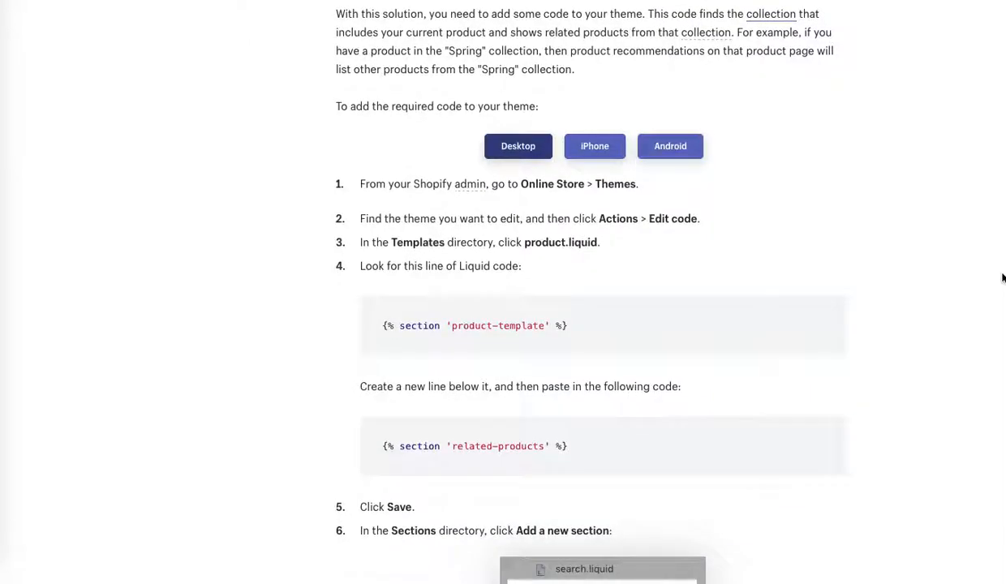
scroll(down, 3)
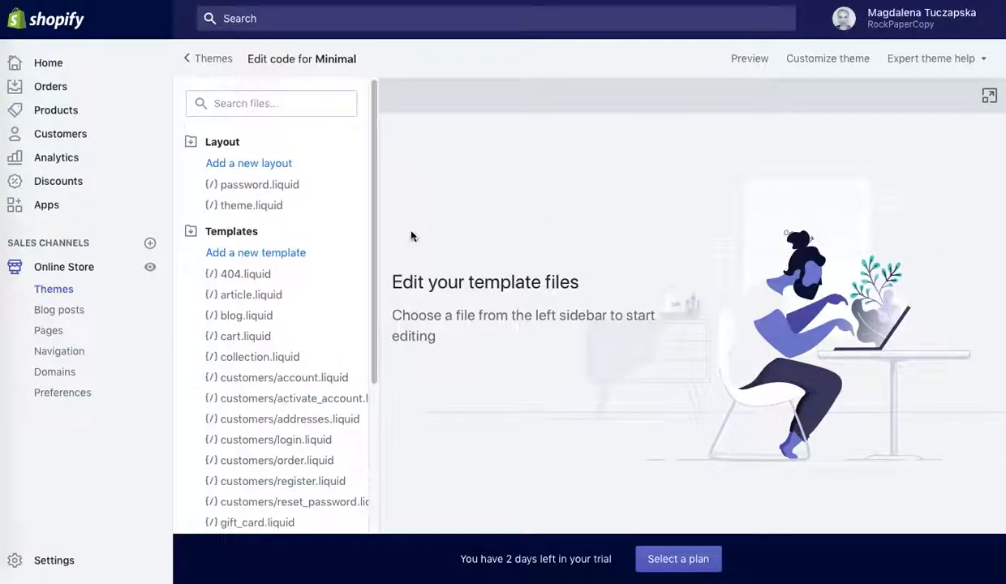
scroll(down, 3)
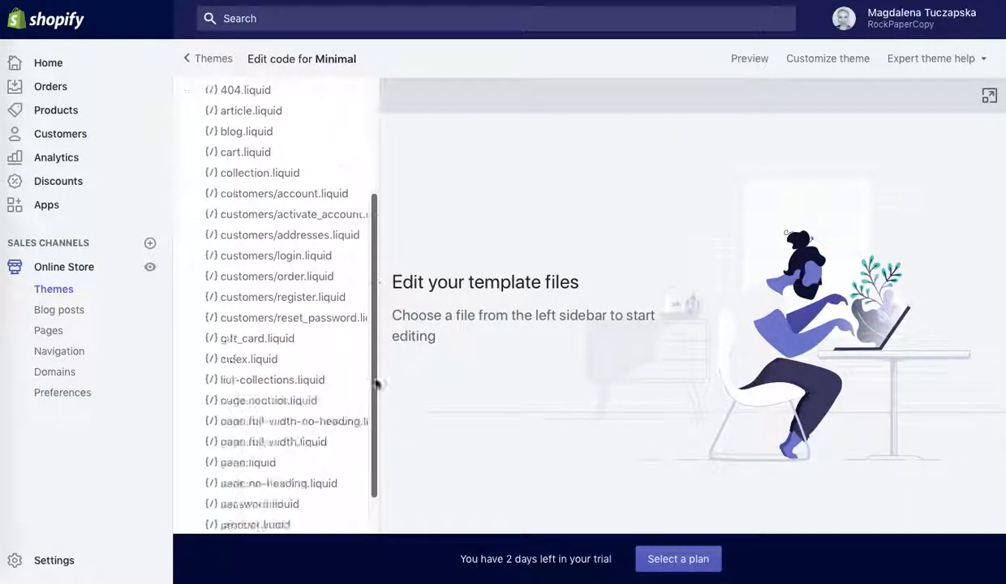
scroll(down, 3)
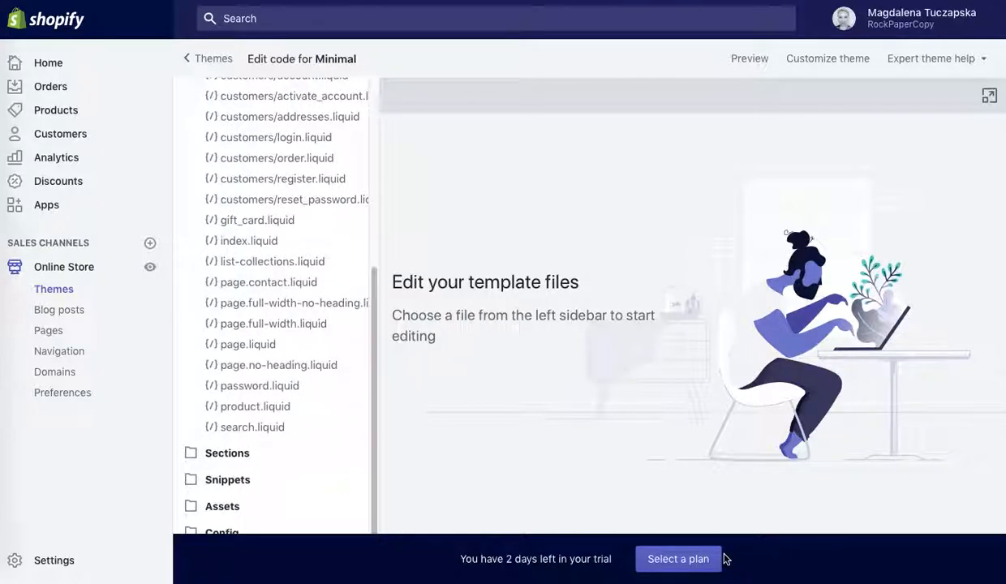
scroll(down, 3)
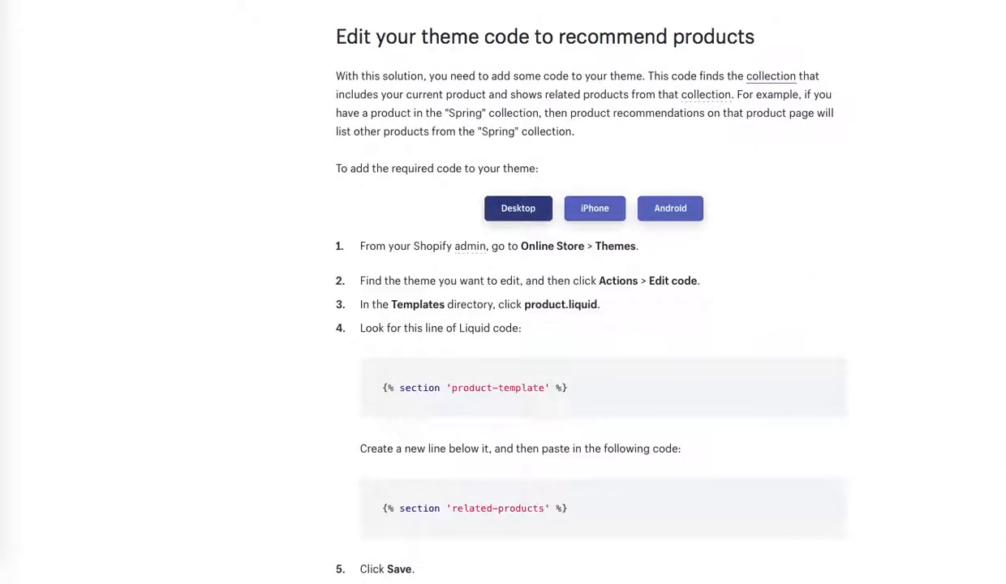
scroll(down, 3)
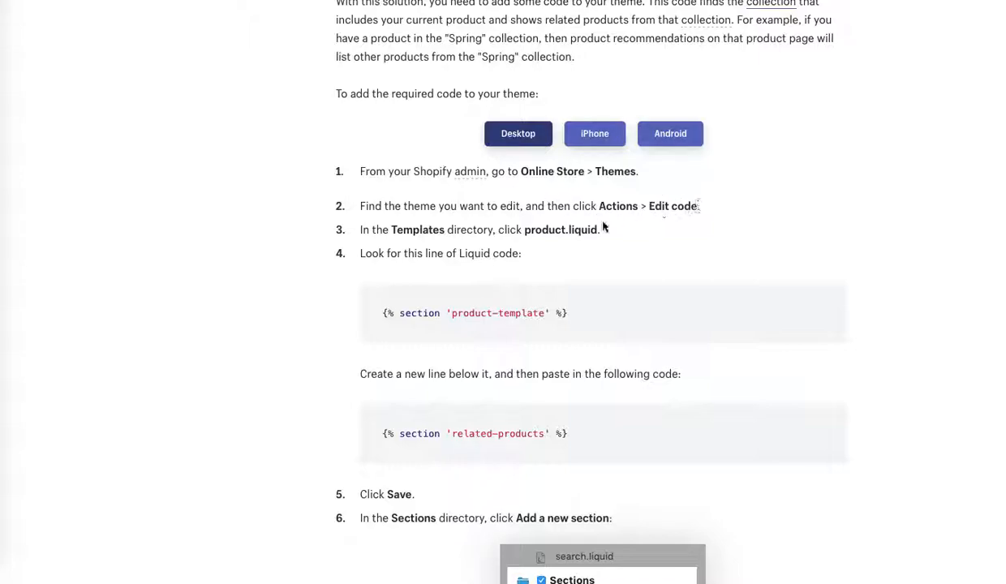
mouse_move(622, 235)
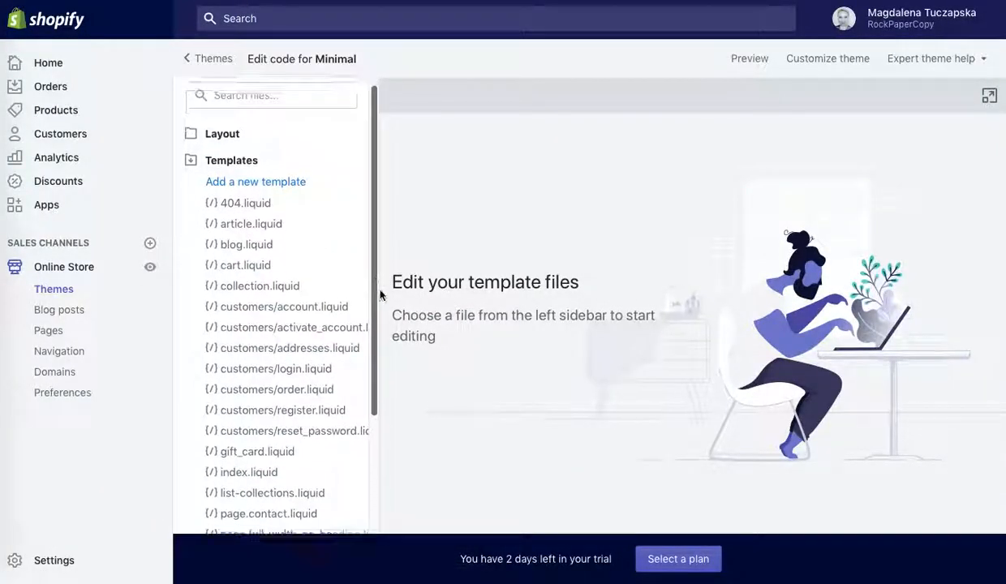
scroll(down, 3)
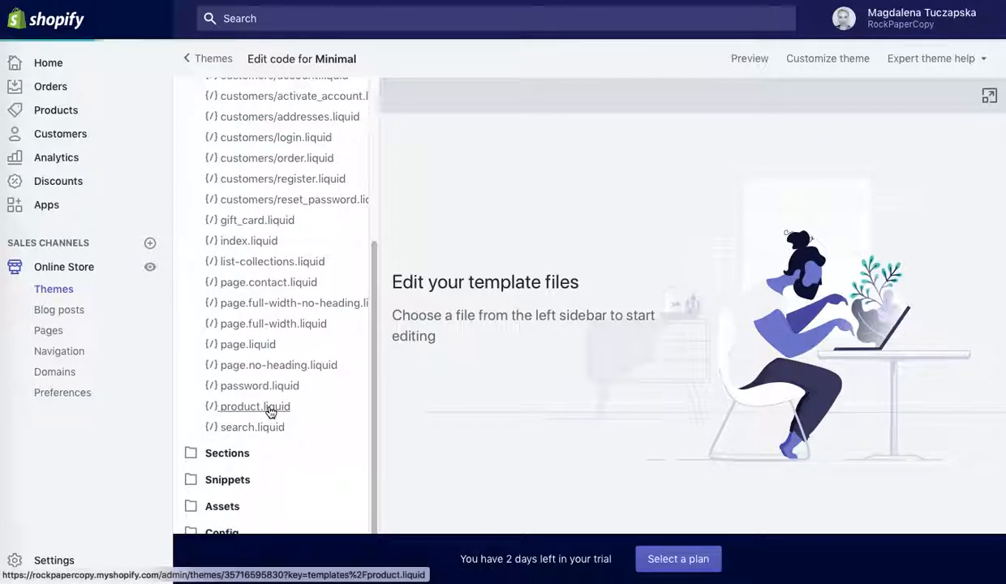
- Add {% section 'related-products' %} below the product-template line in product.liquid and save
click(255, 405)
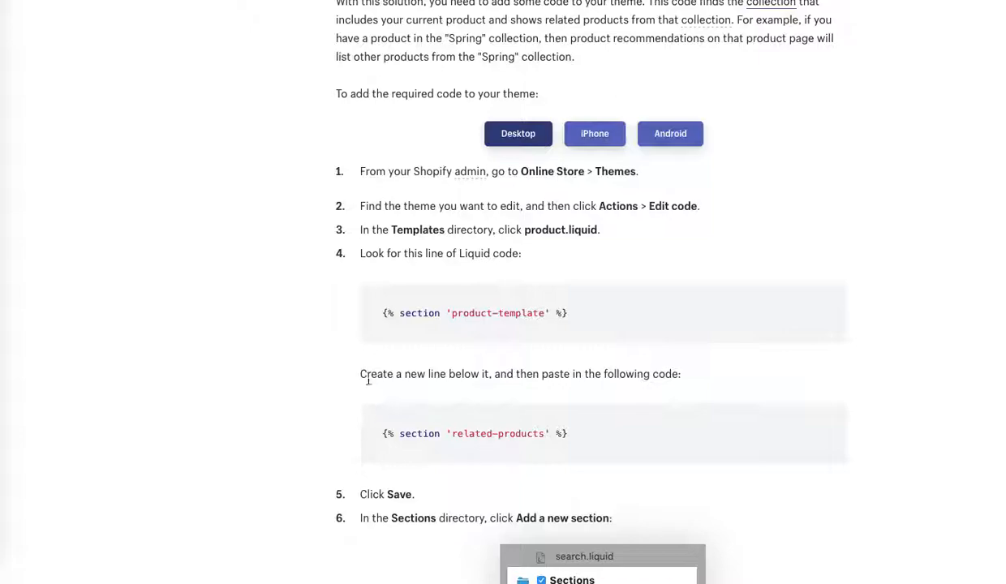
mouse_move(572, 441)
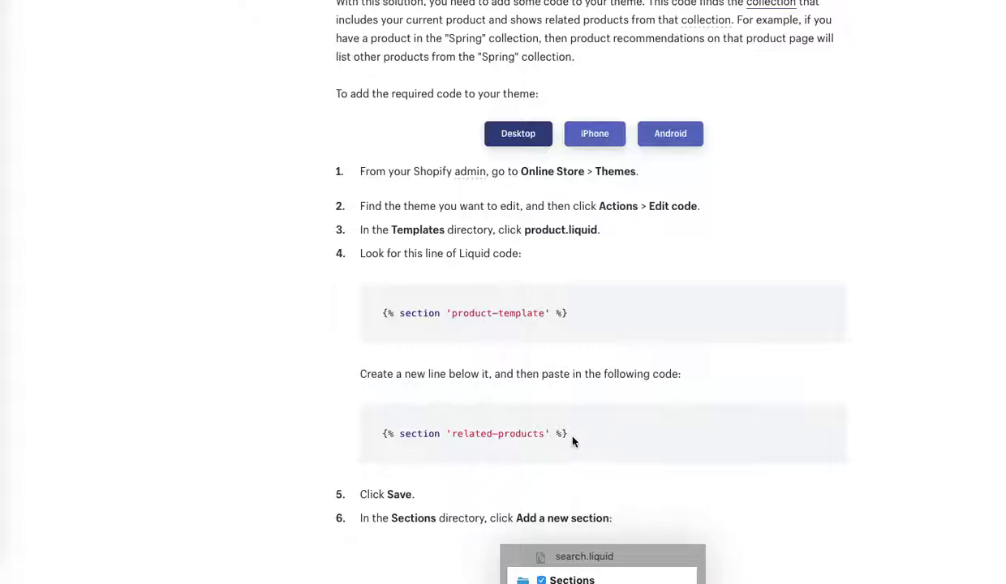
drag(383, 433, 566, 433)
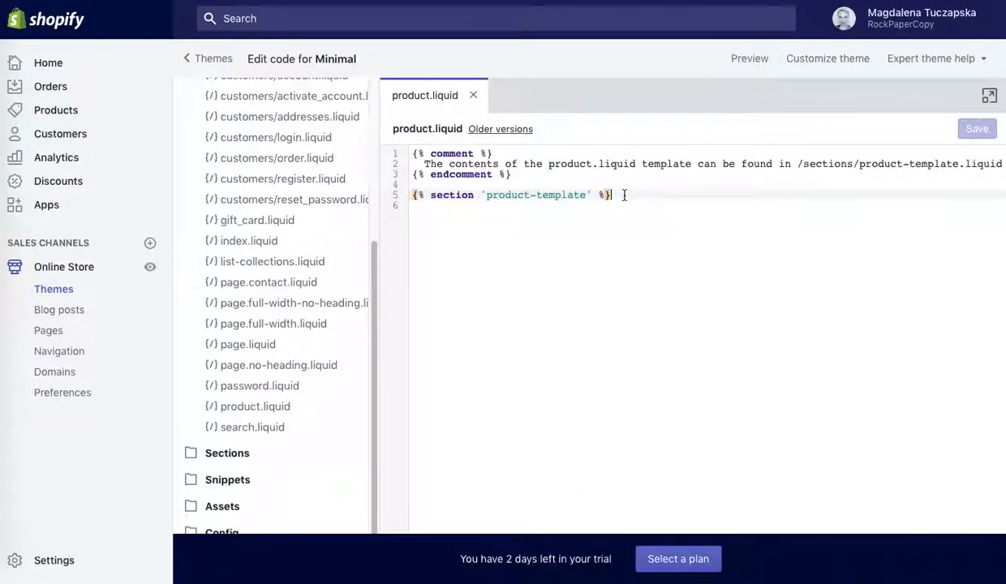
text({% section 'related-products' %})
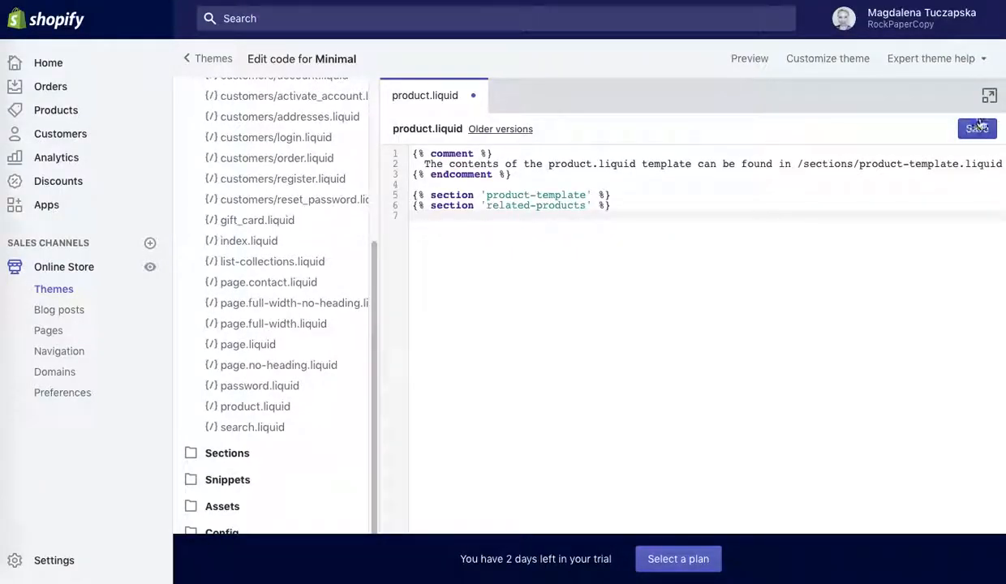
click(976, 128)
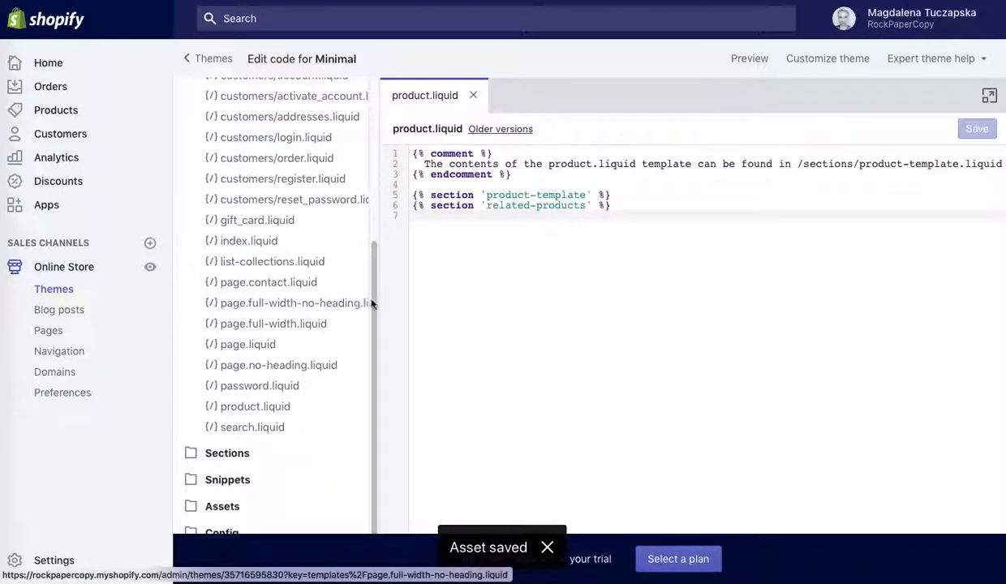
- Create a new section file named related-products in the Sections folder
click(230, 168)
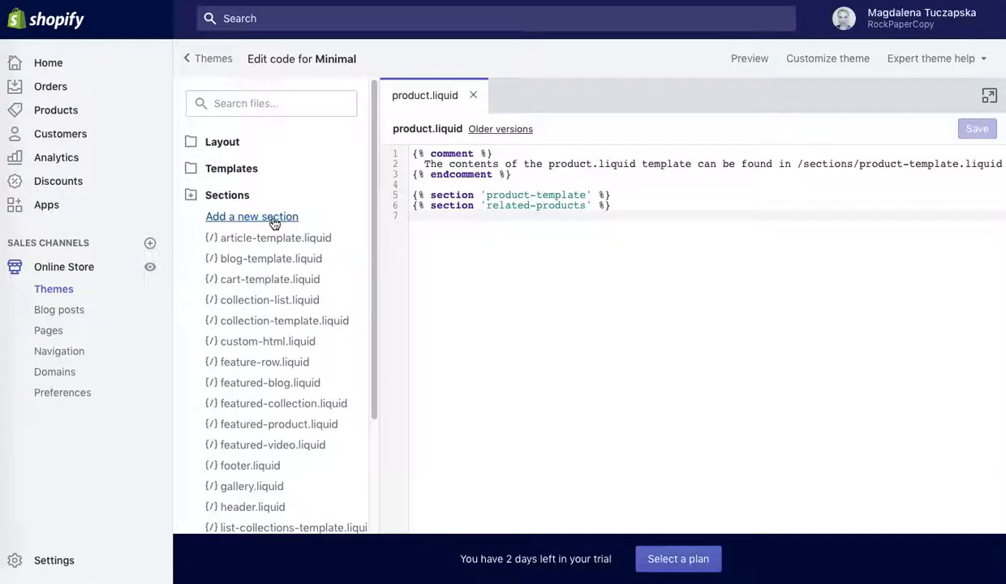
click(251, 215)
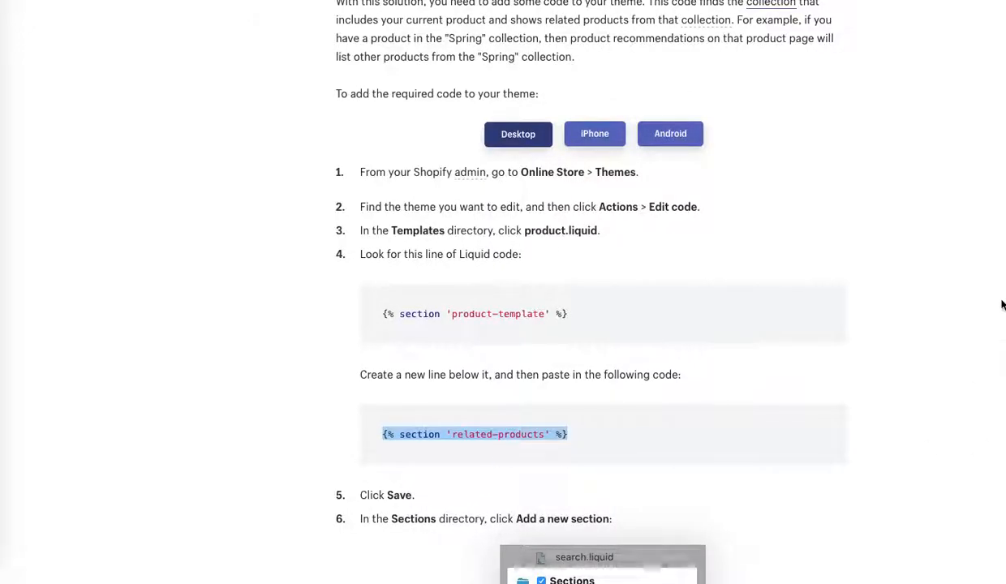
scroll(down, 3)
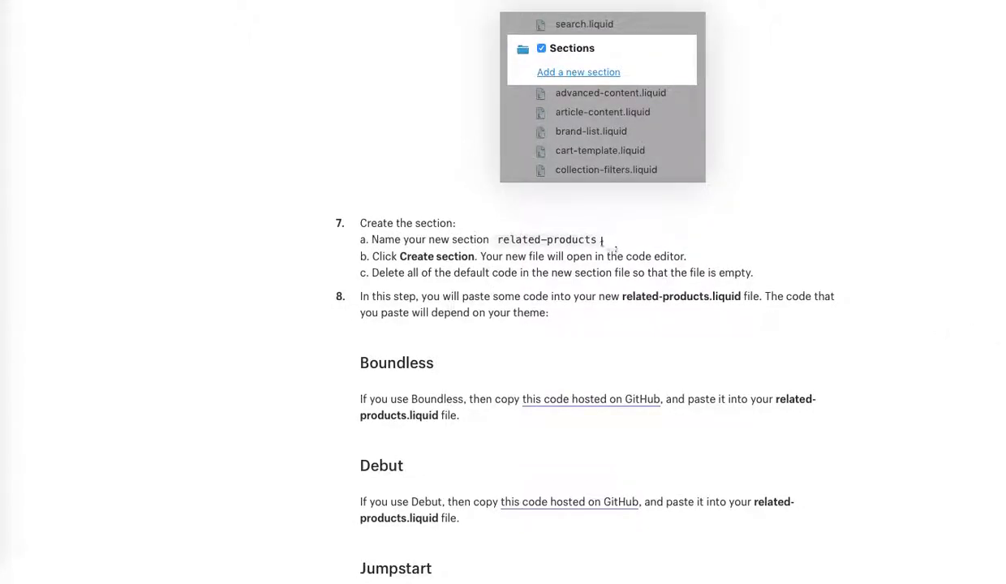
double_click(545, 240)
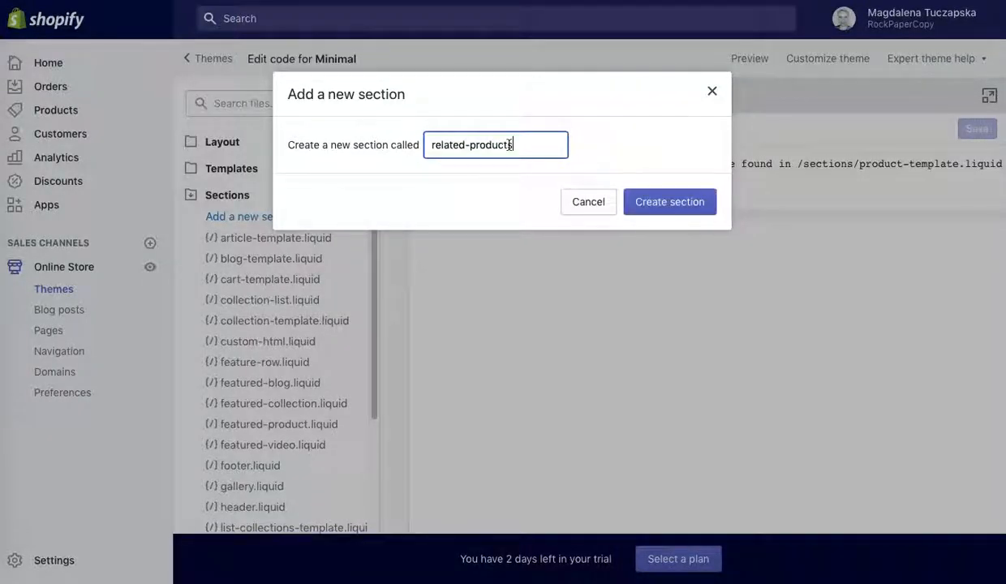
click(668, 201)
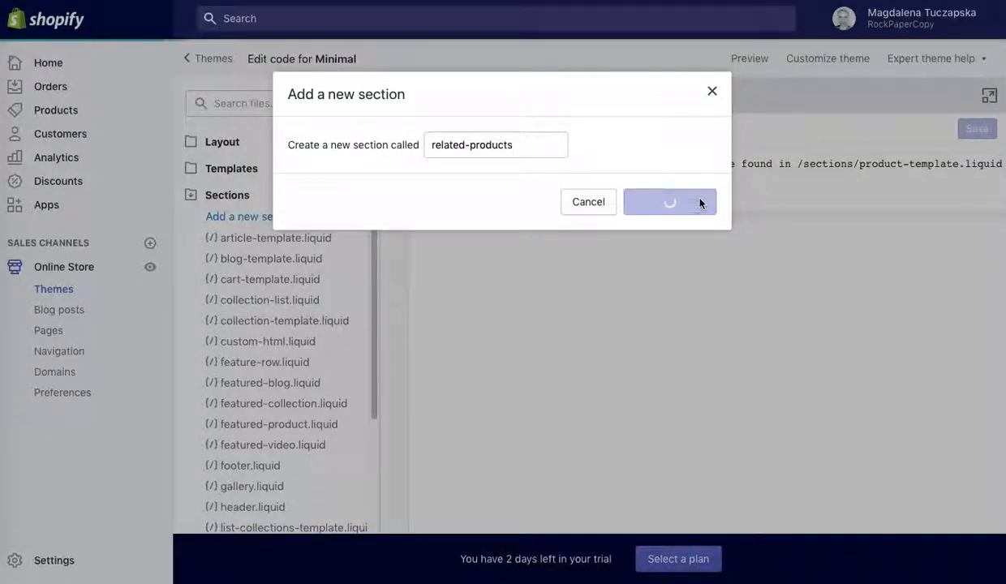
click(670, 201)
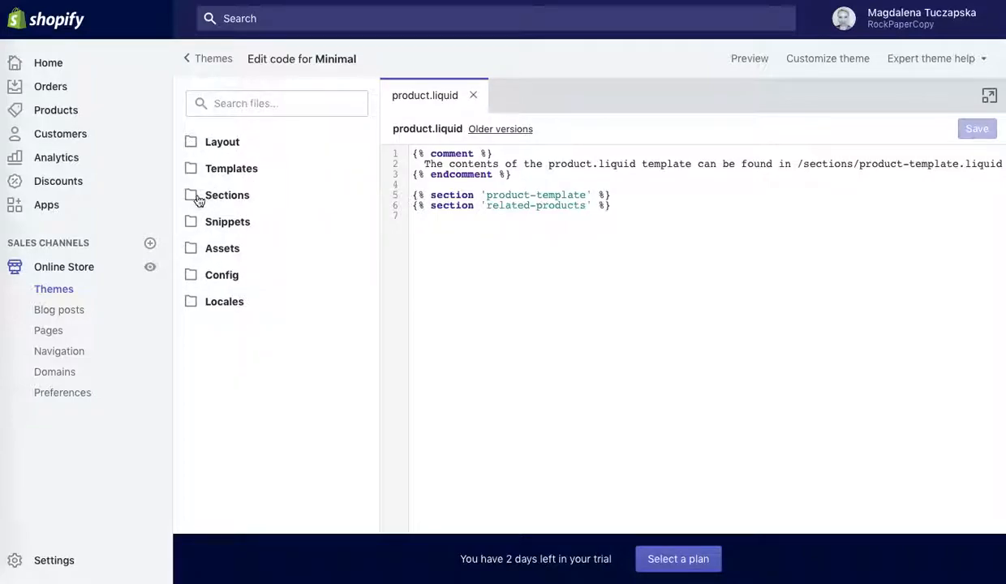
- Open related-products.liquid from Sections and scroll the guide to its 'Other Shopify themes' code link
click(227, 195)
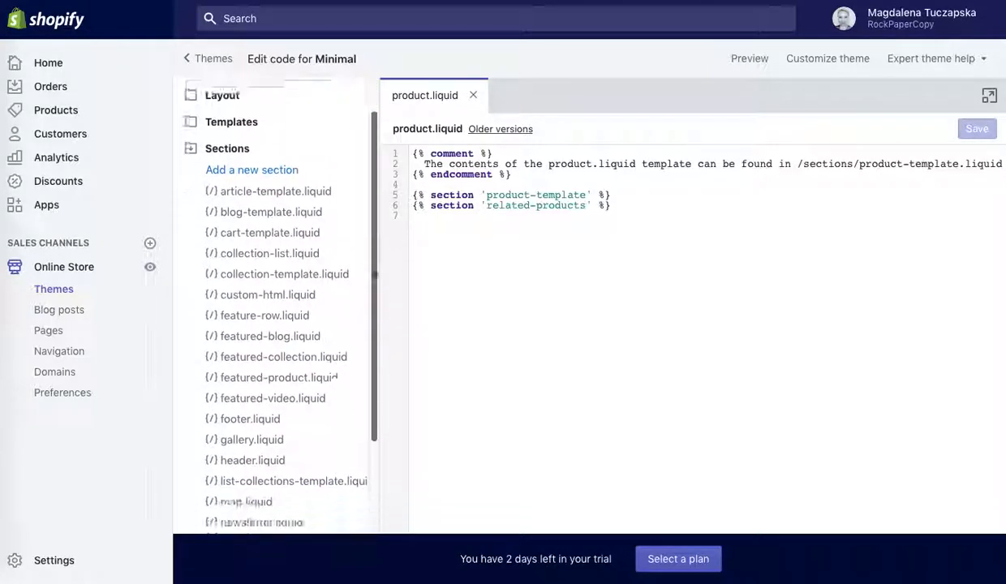
scroll(down, 3)
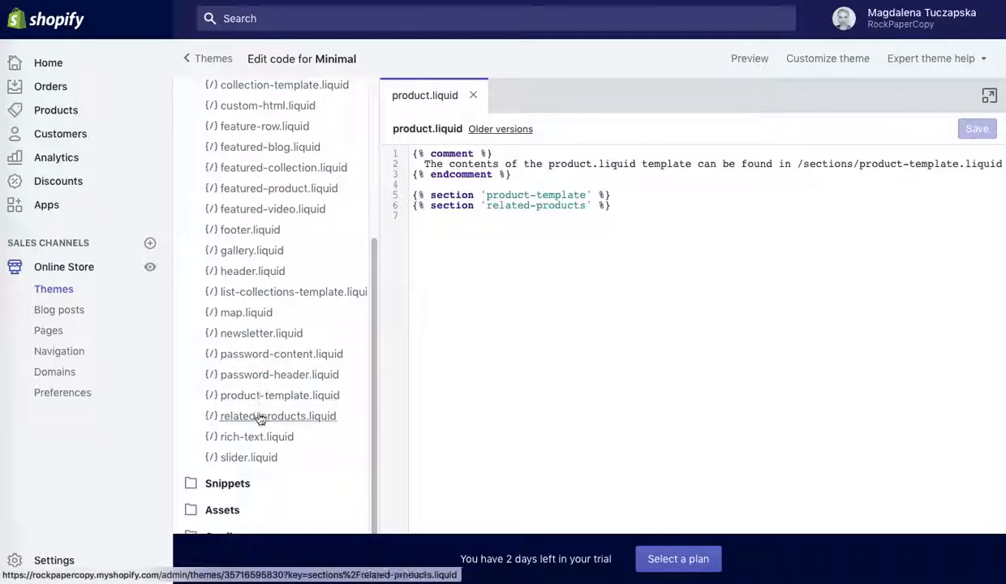
click(277, 415)
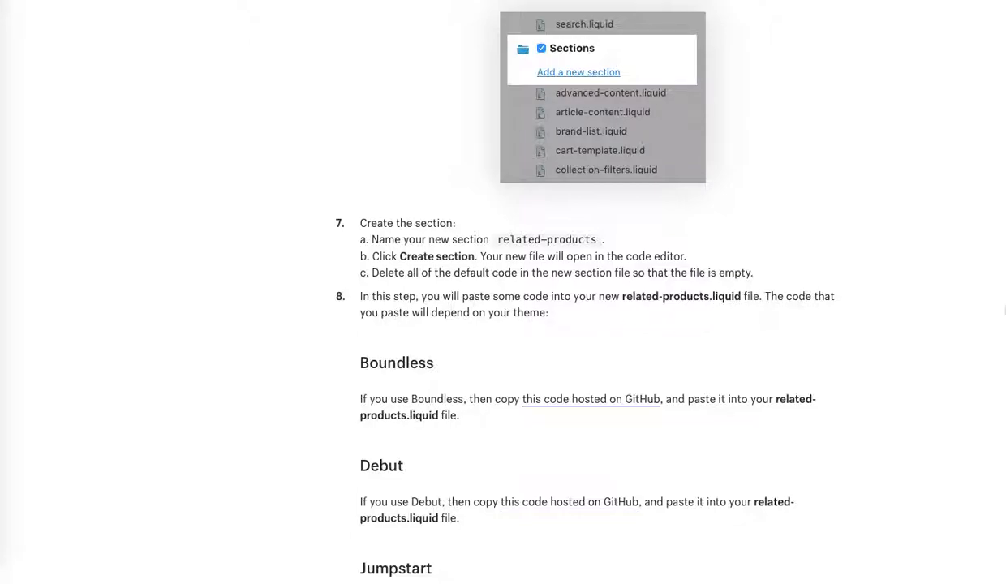
scroll(down, 3)
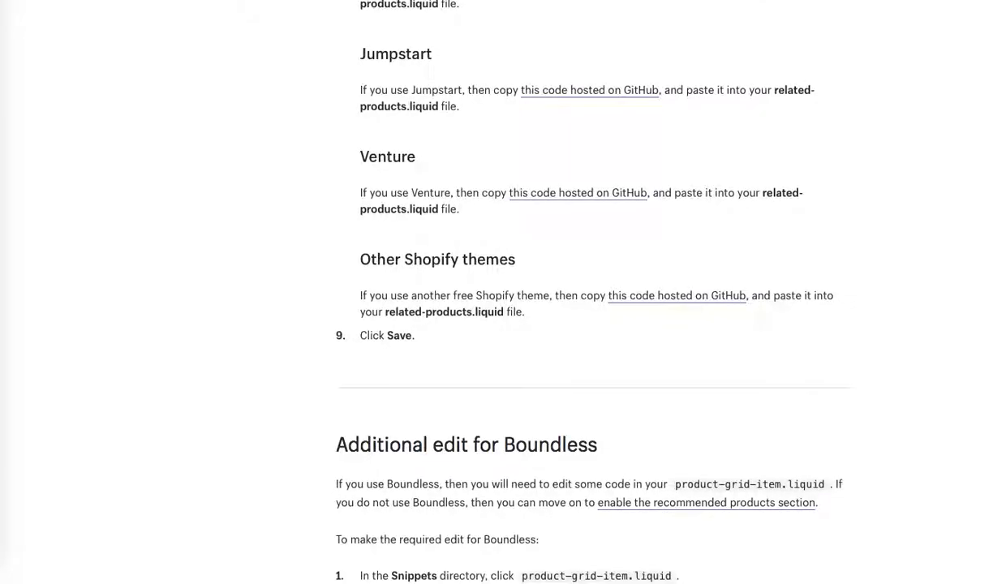
scroll(down, 3)
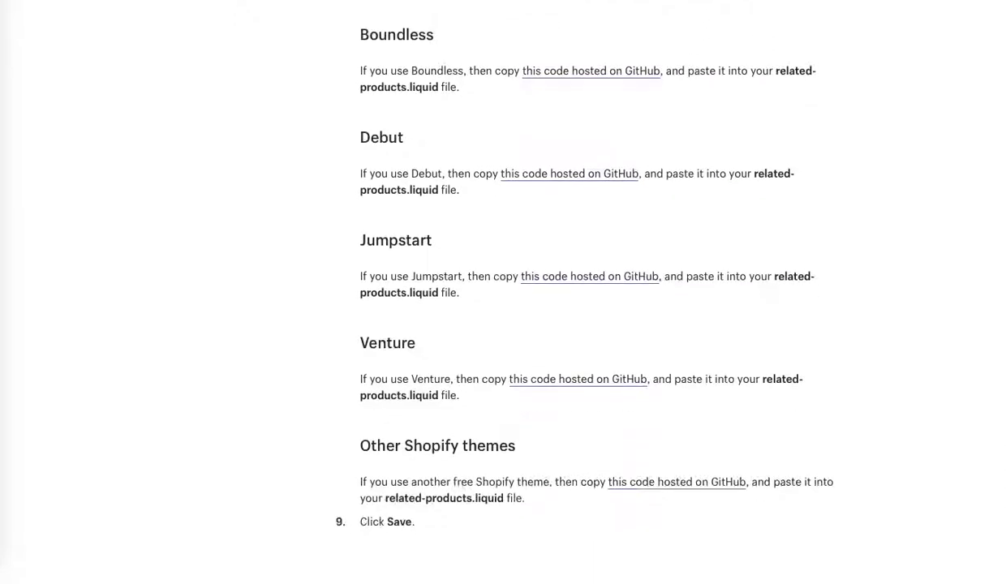
scroll(down, 3)
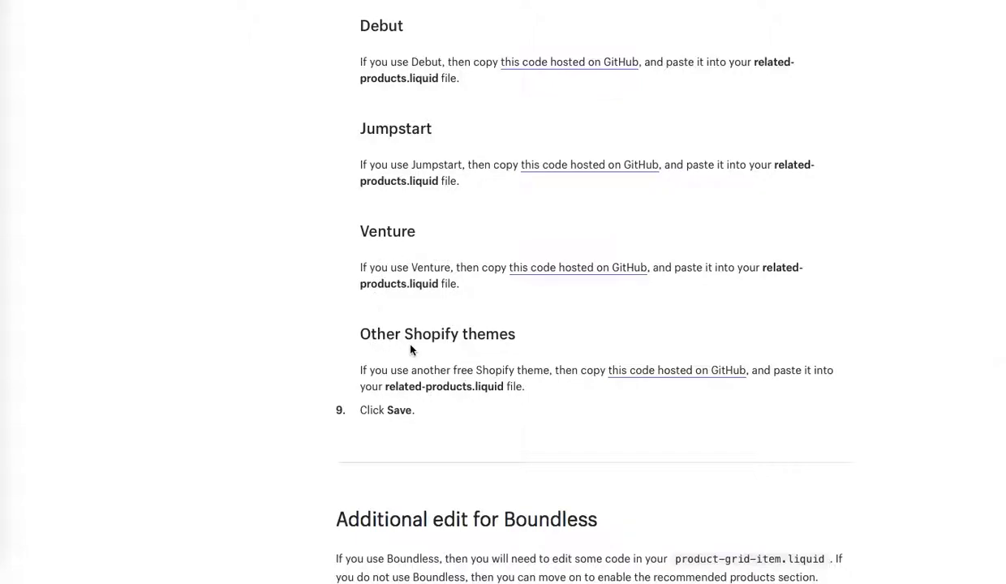
mouse_move(676, 370)
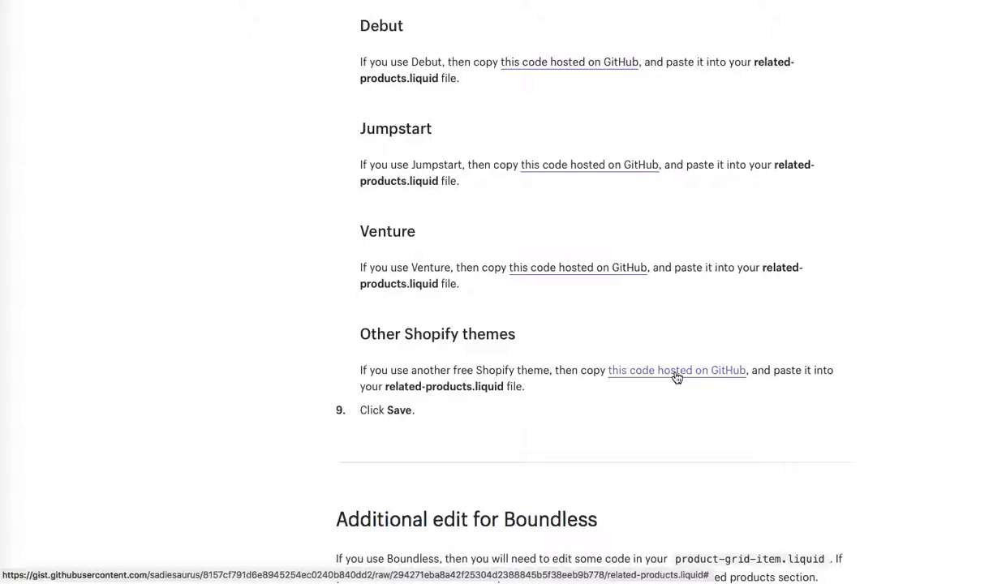
- Copy the GitHub Gist related-products code into related-products.liquid and save it
click(676, 370)
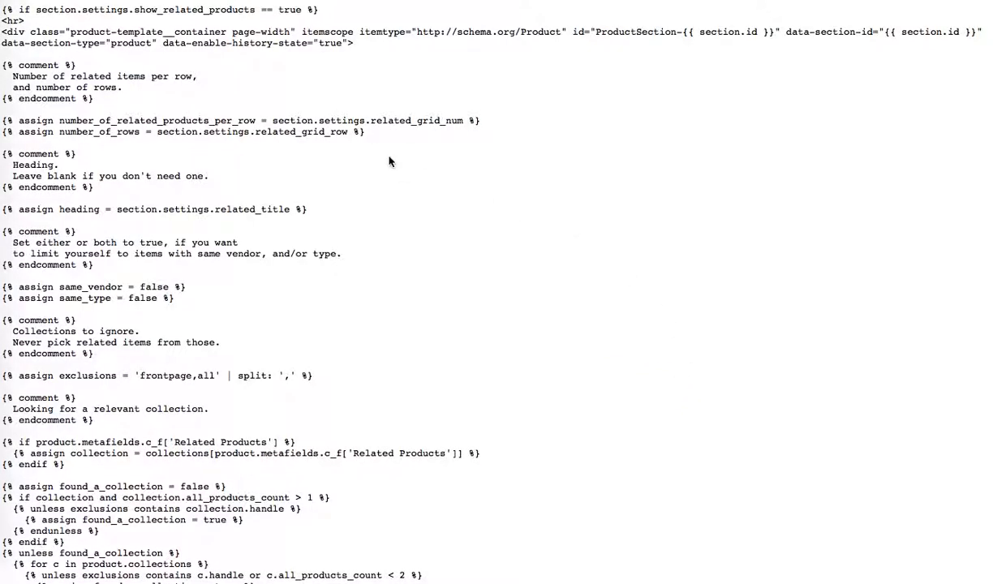
mouse_move(386, 136)
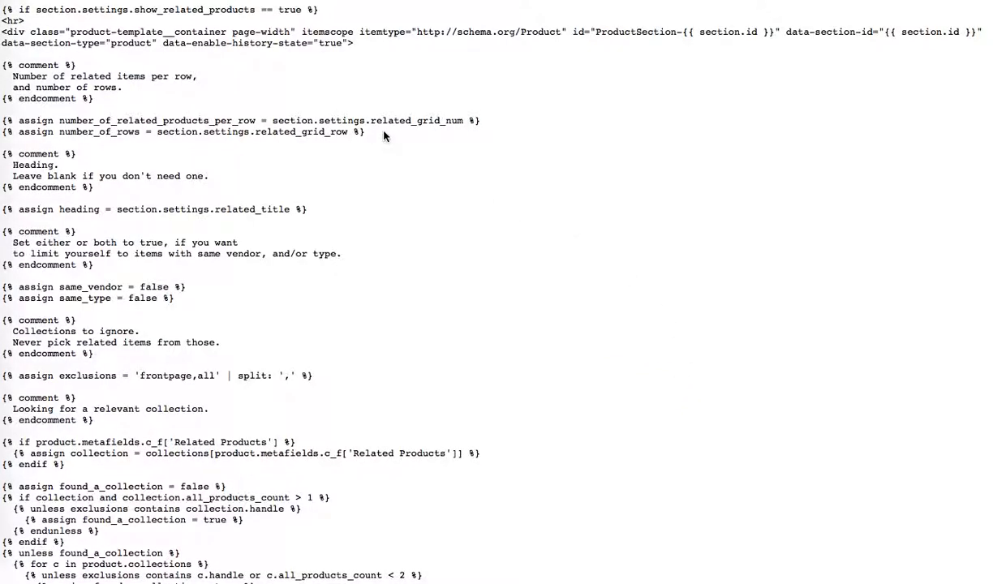
key(ctrl+a)
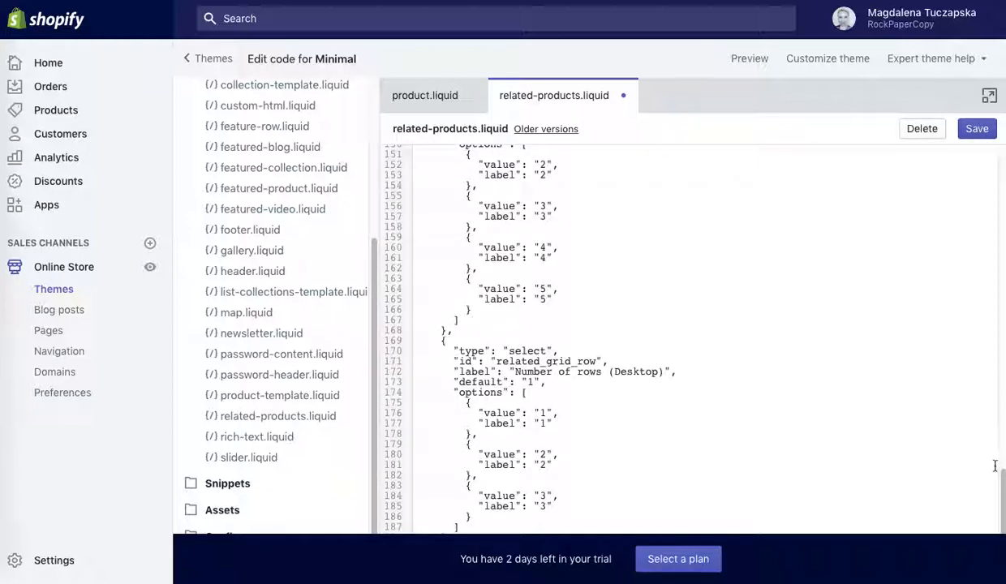
click(976, 128)
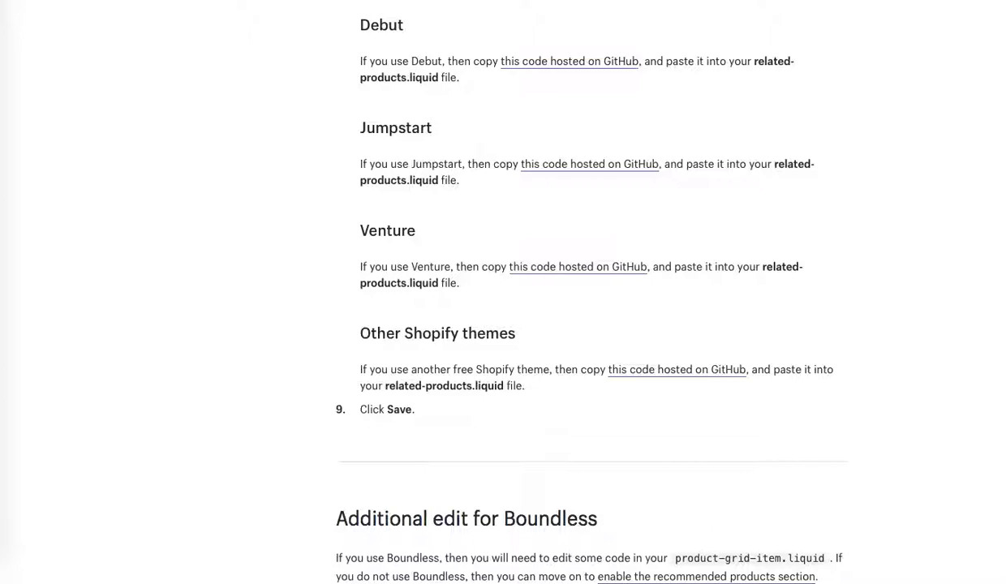
- Scroll the guide to its 'Enable the recommended products section' steps
scroll(down, 3)
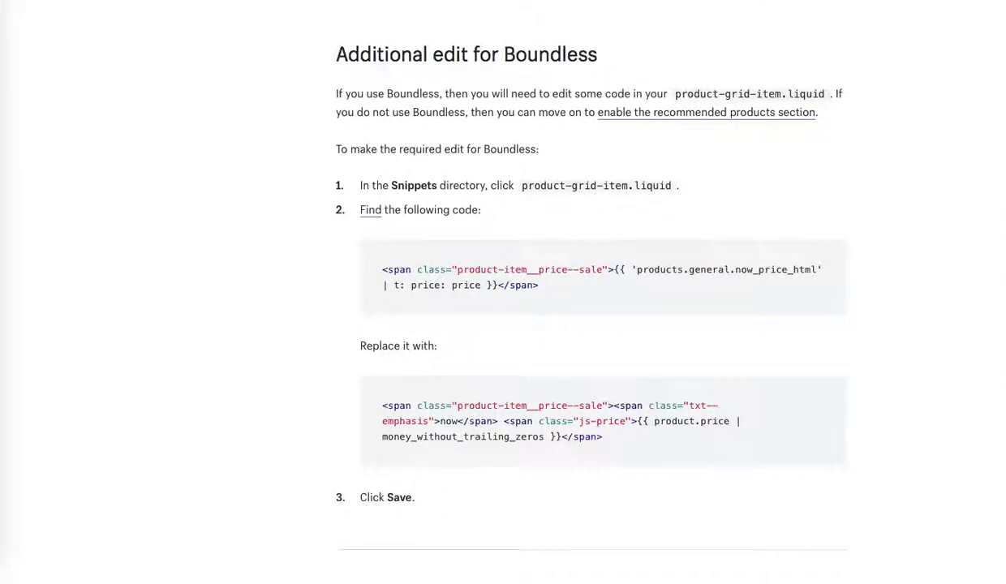
scroll(down, 3)
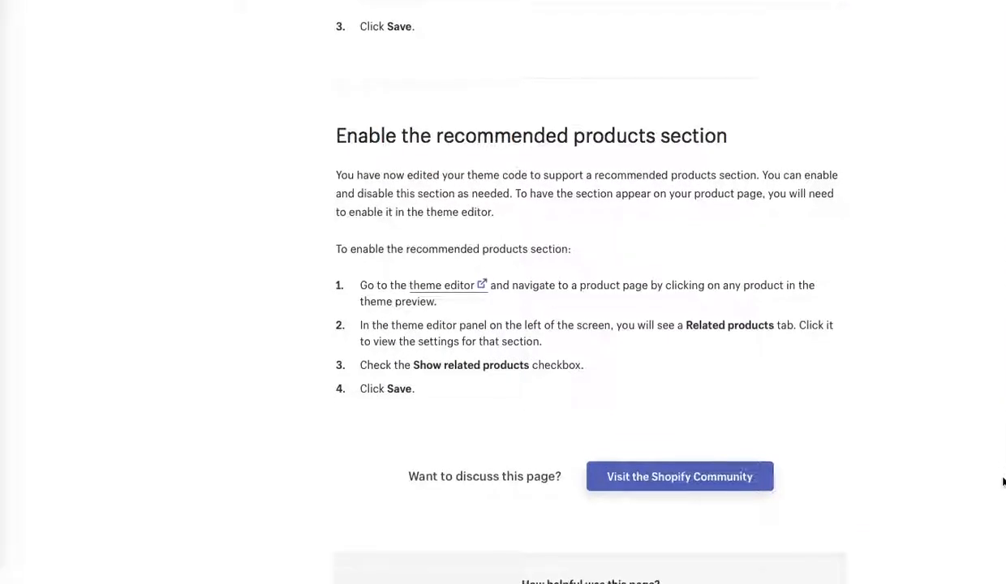
scroll(down, 3)
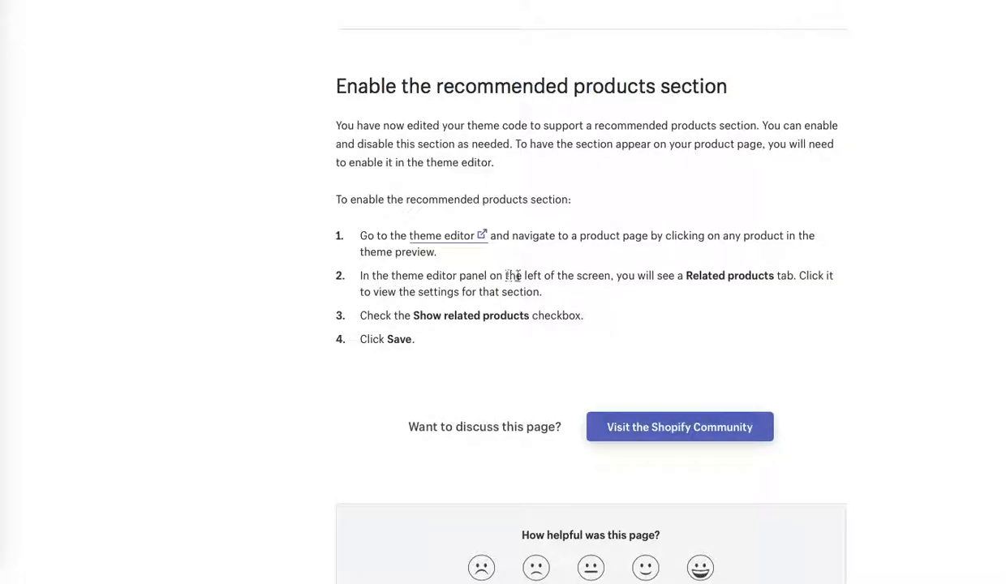
mouse_move(892, 161)
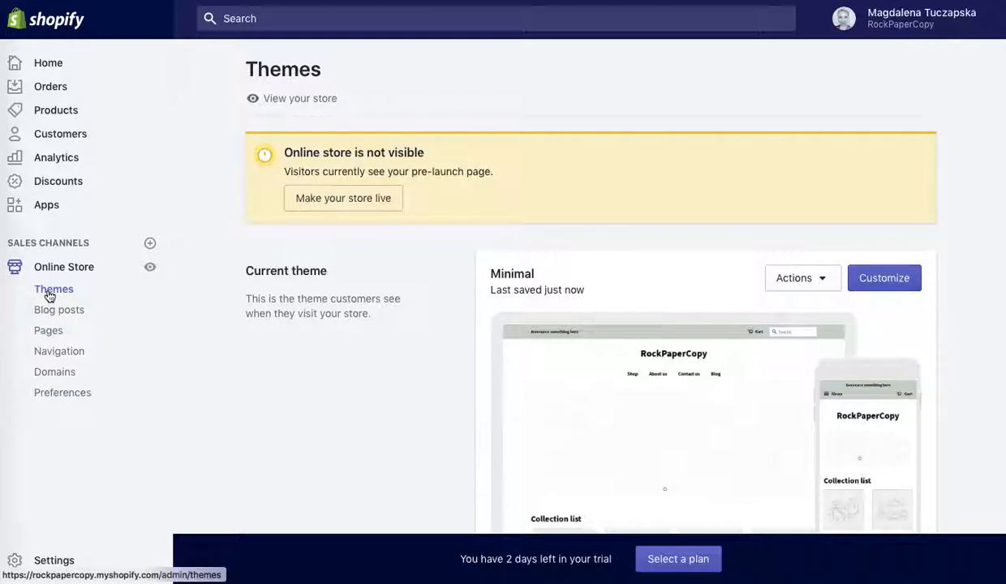
- Open the Minimal theme editor via Customize and view Theme settings, then check the guide's enabling steps
click(882, 277)
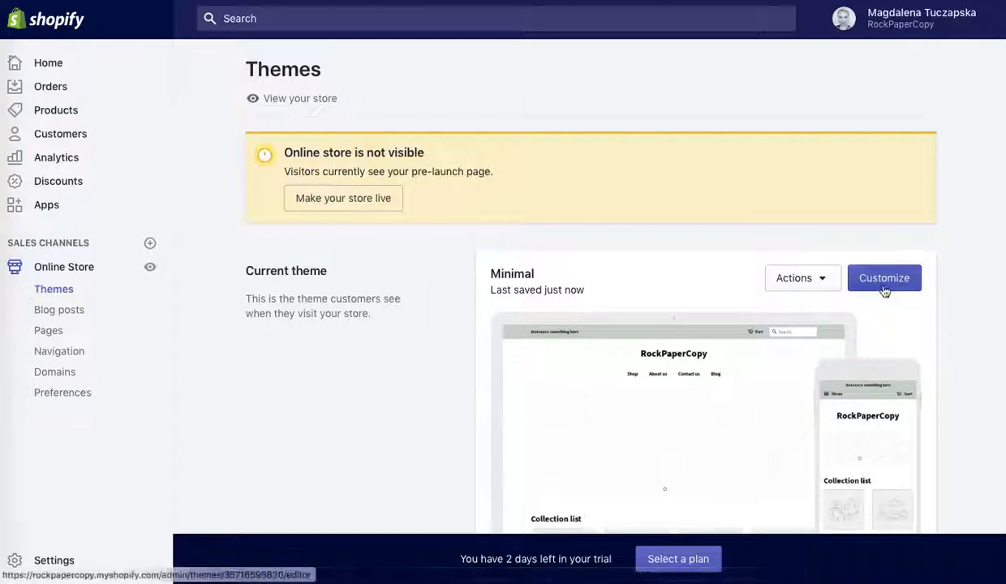
mouse_move(950, 231)
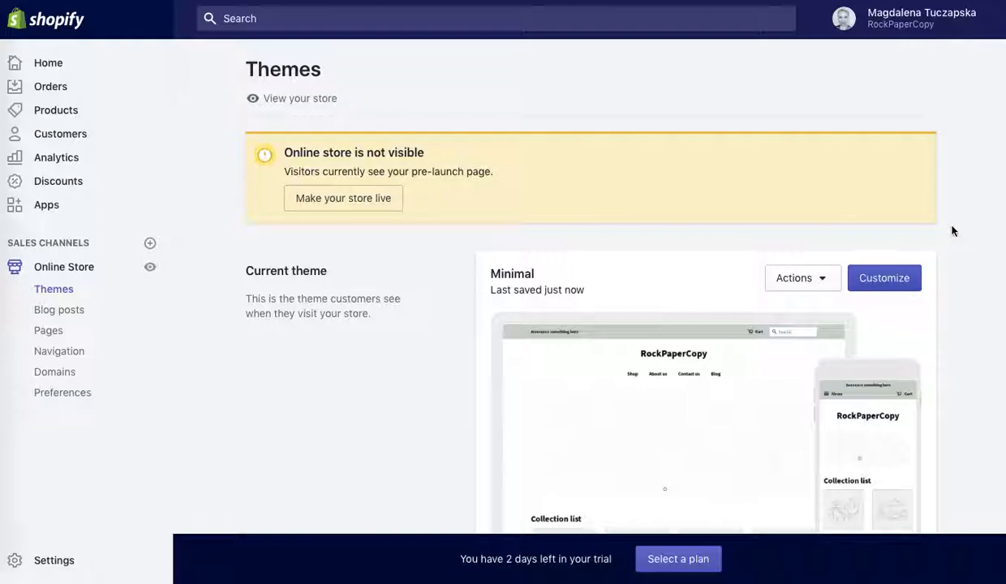
click(882, 278)
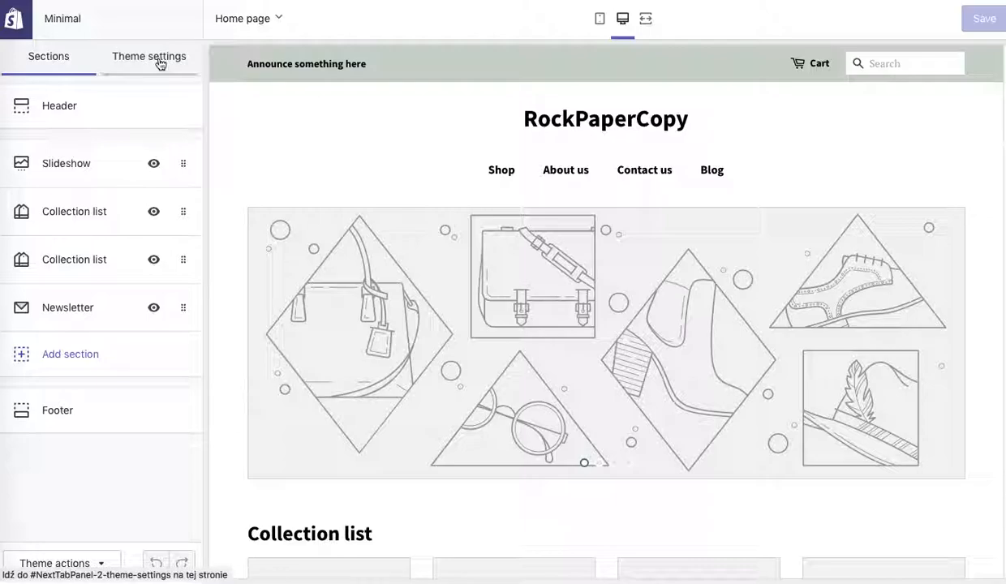
click(149, 55)
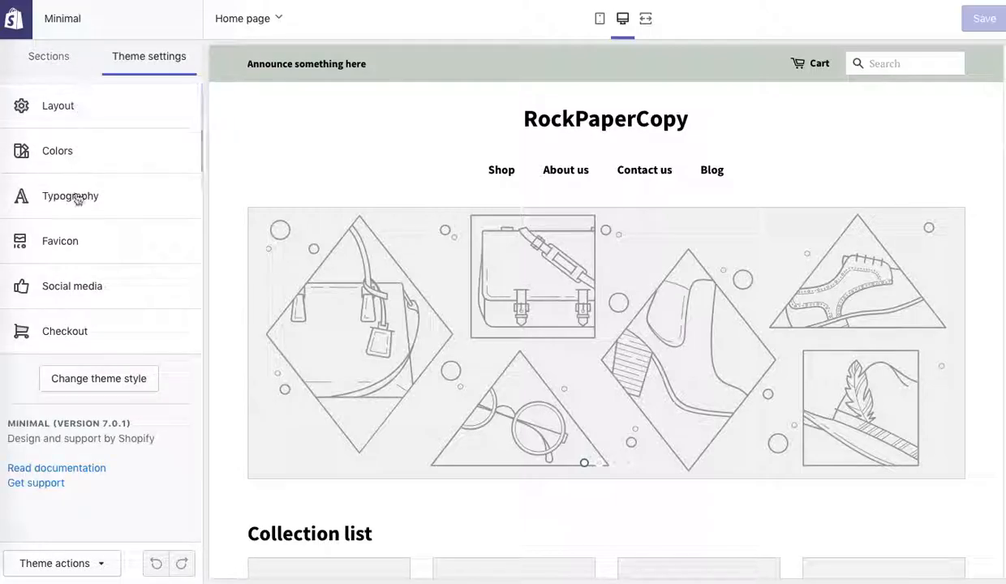
mouse_move(169, 380)
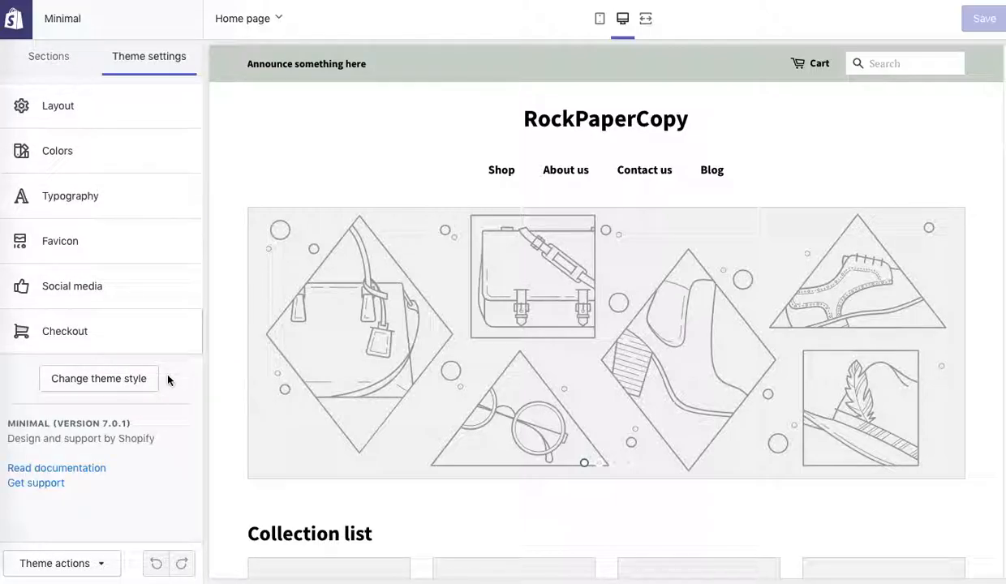
click(47, 55)
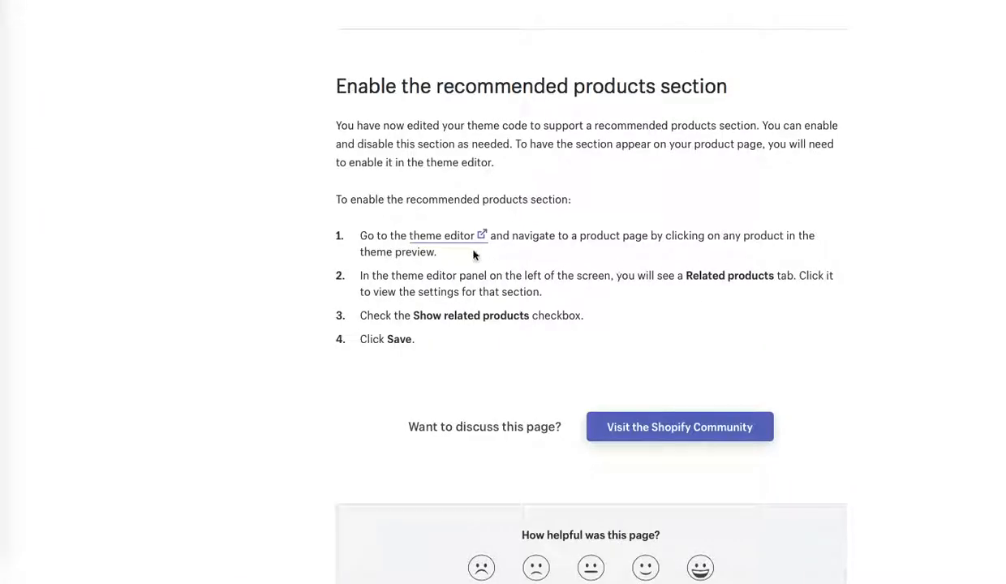
mouse_move(445, 236)
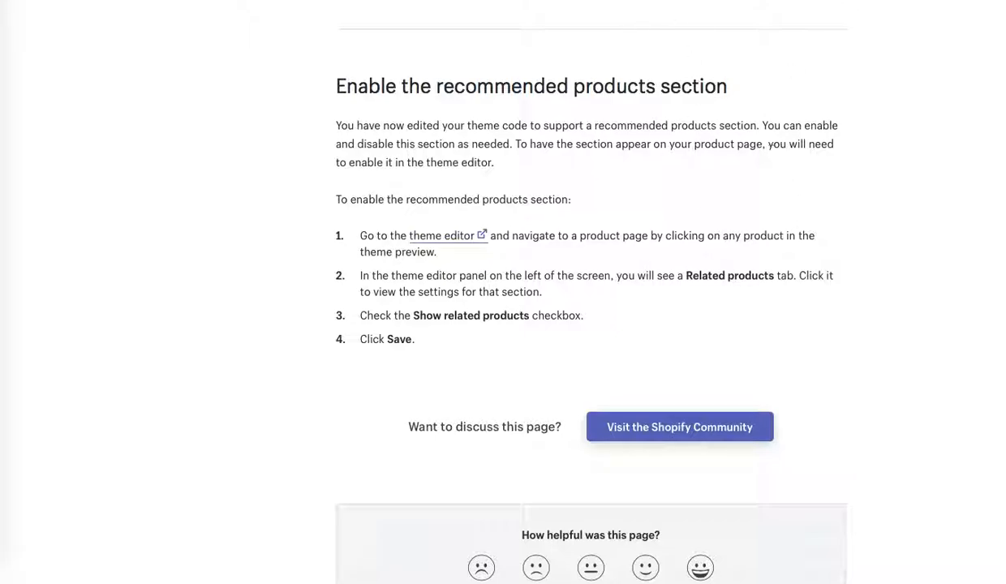
- Back in the theme editor, preview the collections list page and open the Title 1 collection
click(451, 235)
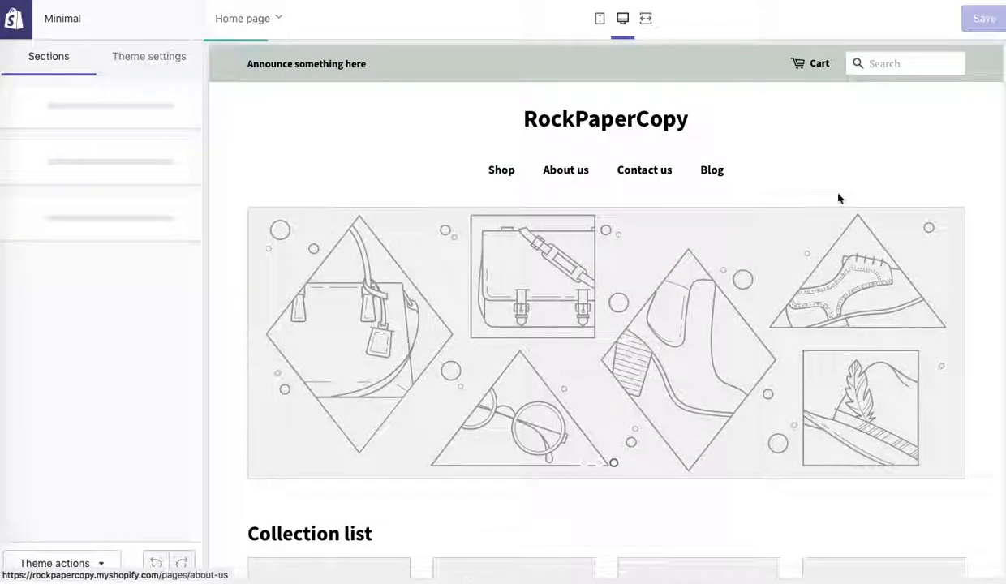
click(242, 18)
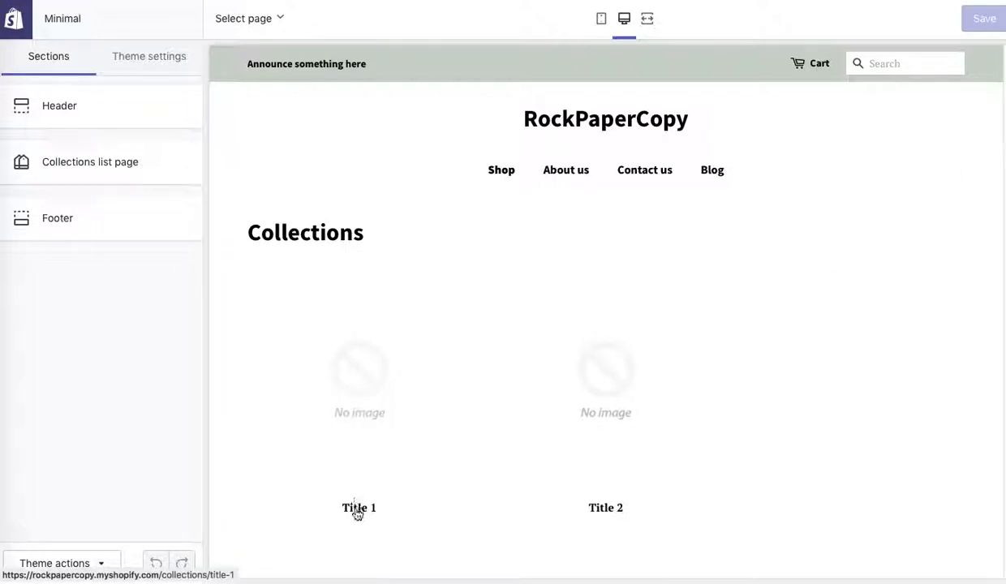
click(357, 507)
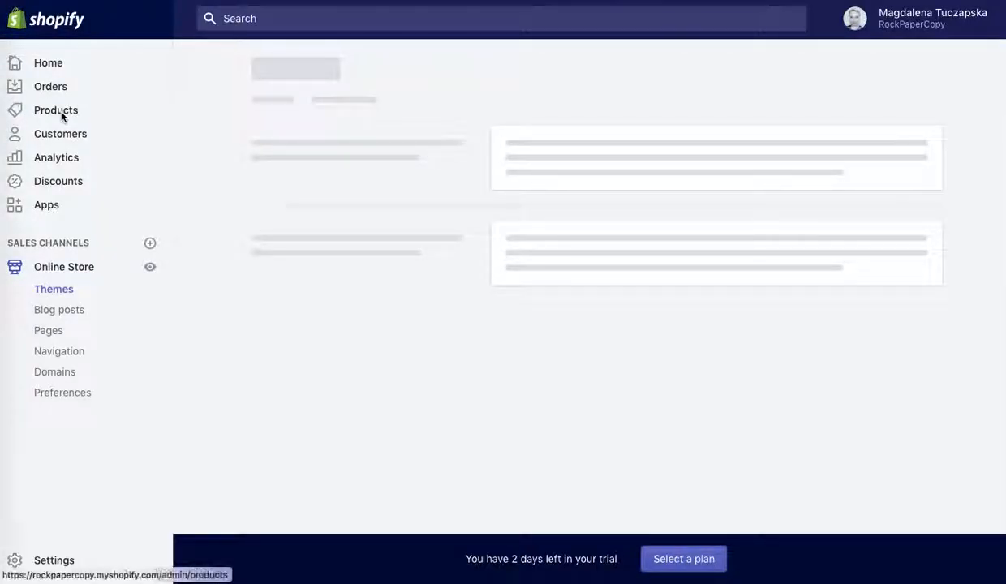
- Add the Product title product to the Title 1 collection and save it
click(57, 110)
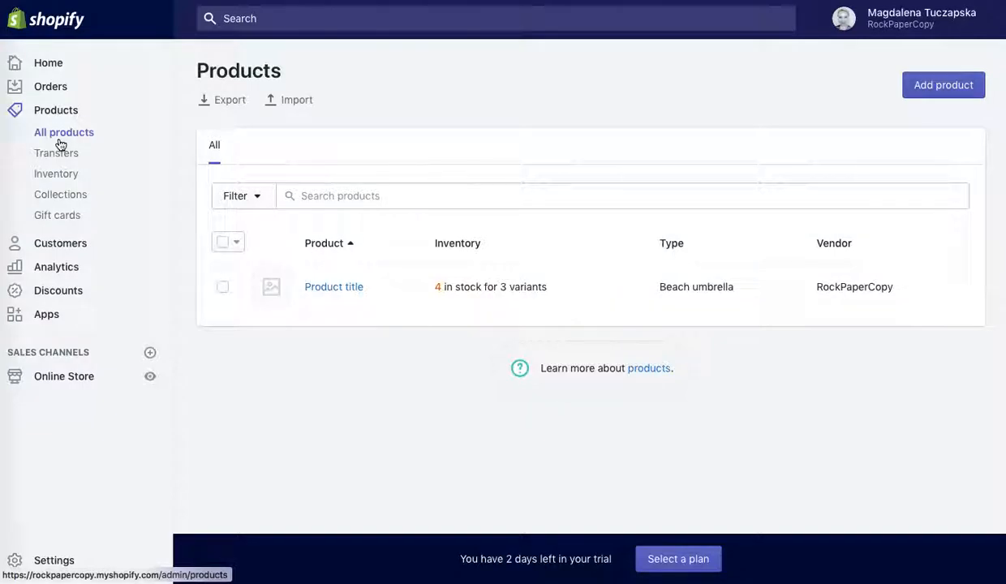
mouse_move(334, 285)
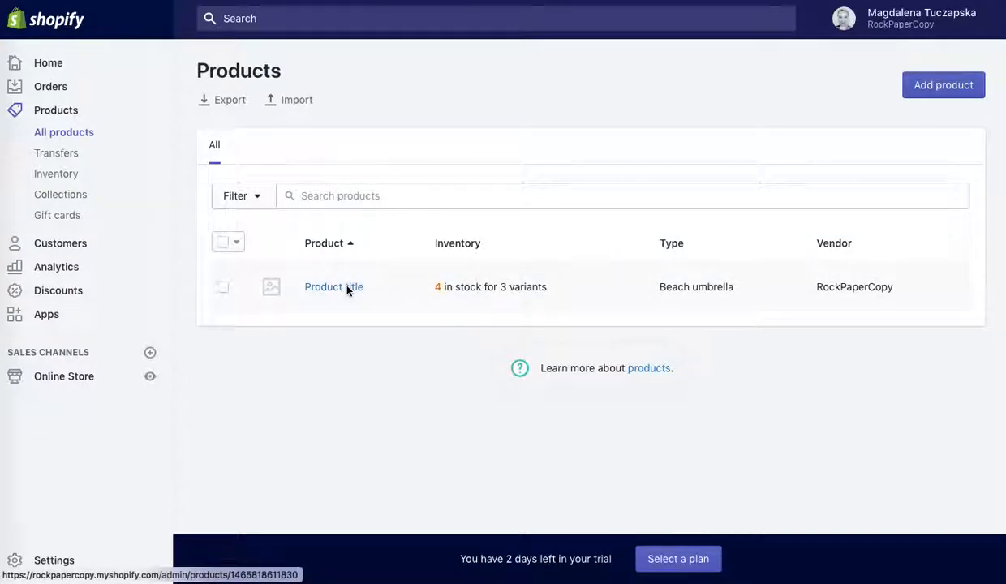
click(334, 285)
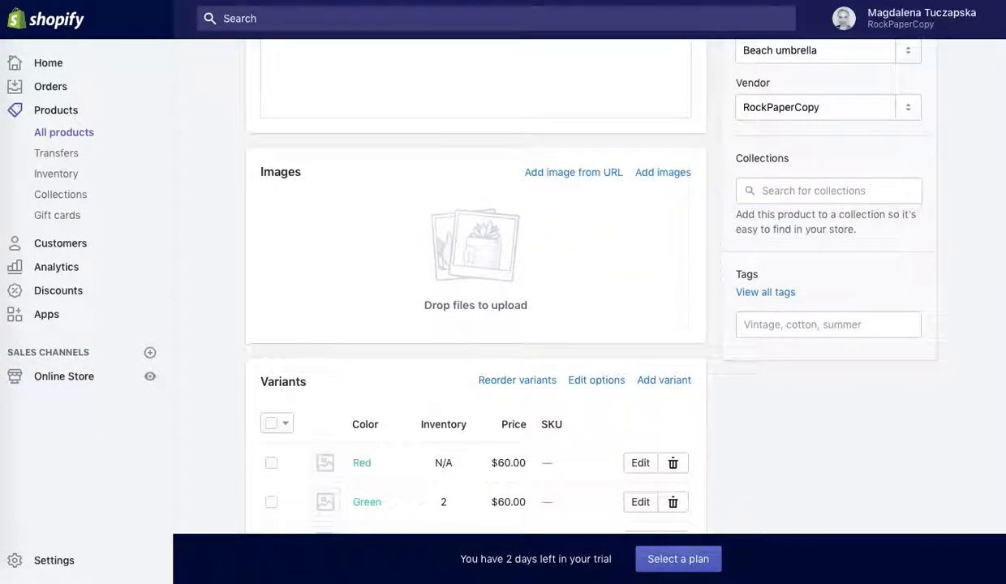
click(827, 189)
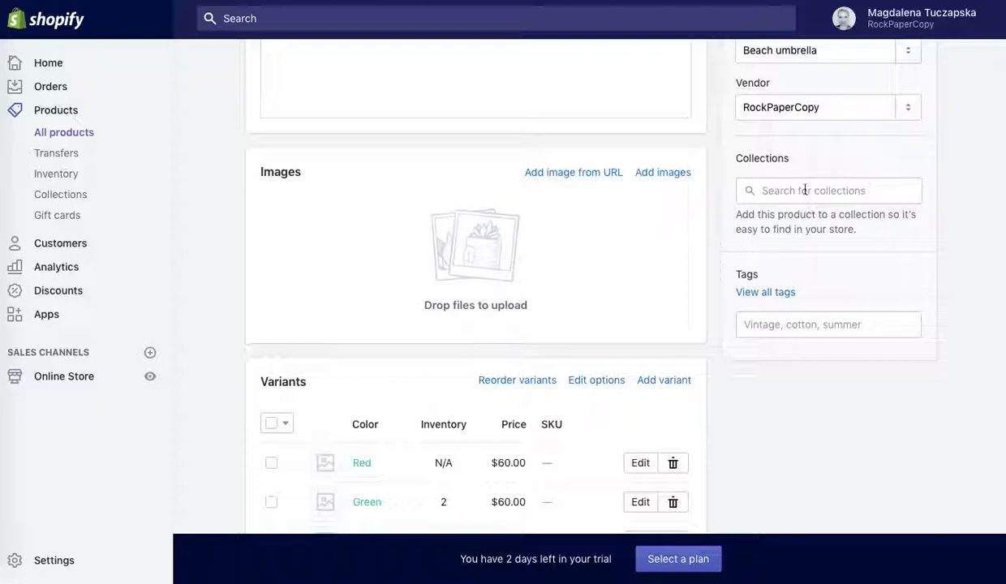
click(827, 191)
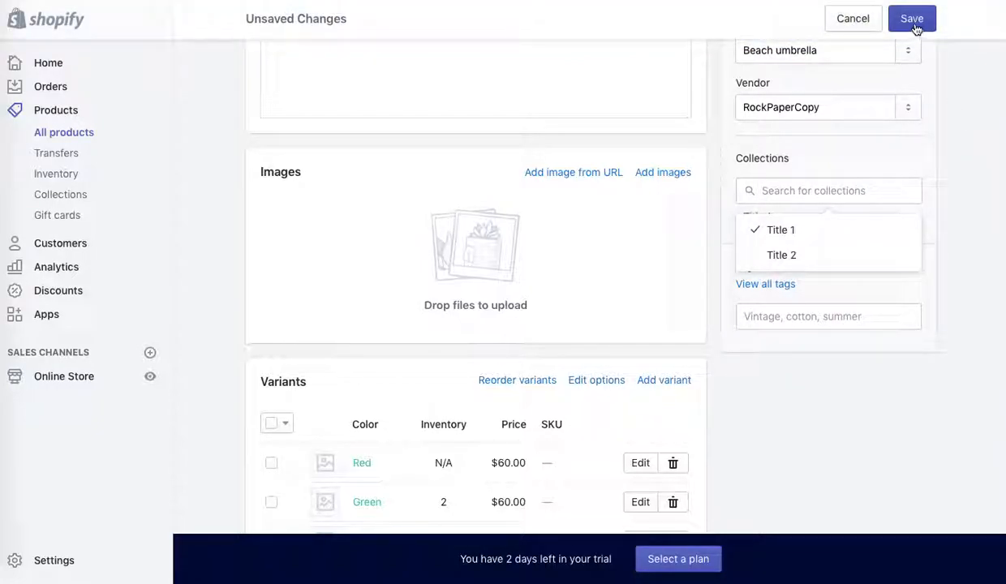
click(912, 18)
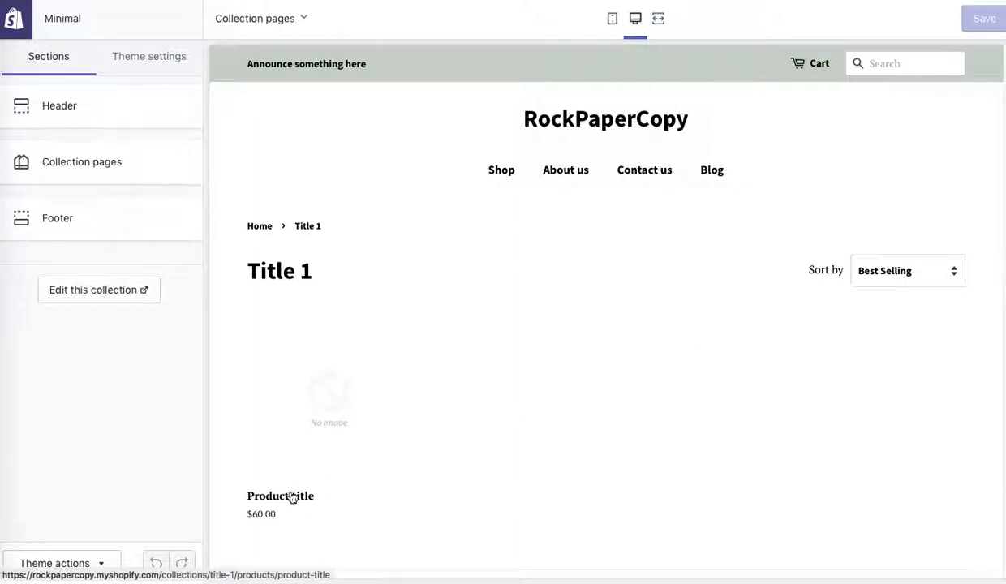
- Enable Show related products in the Related products section with 3 products per row
click(279, 496)
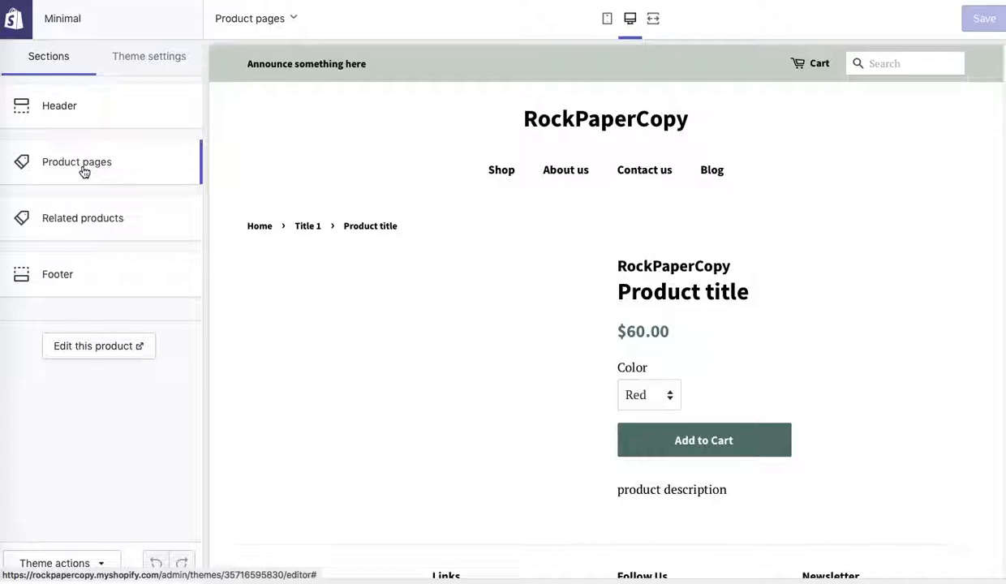
click(81, 217)
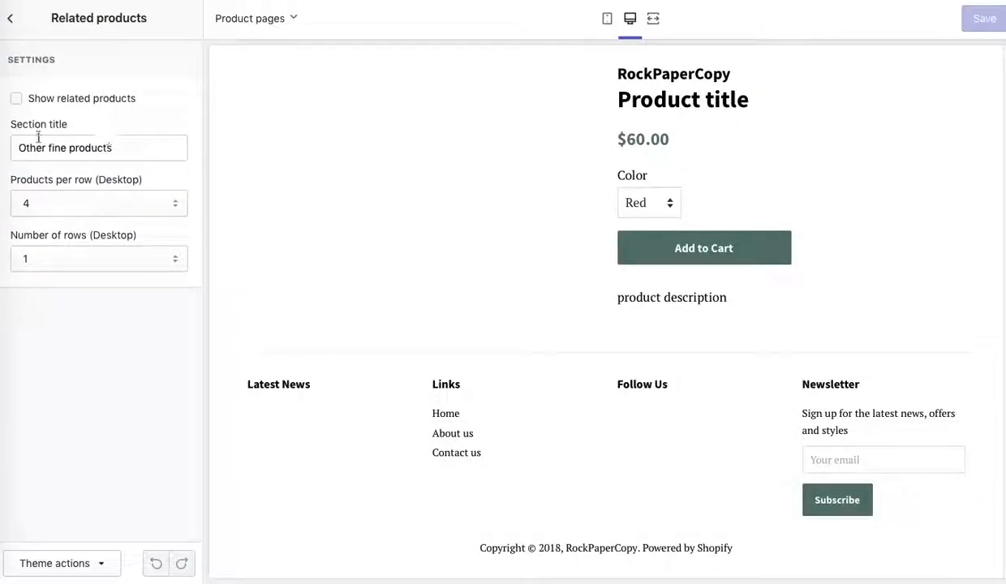
click(15, 99)
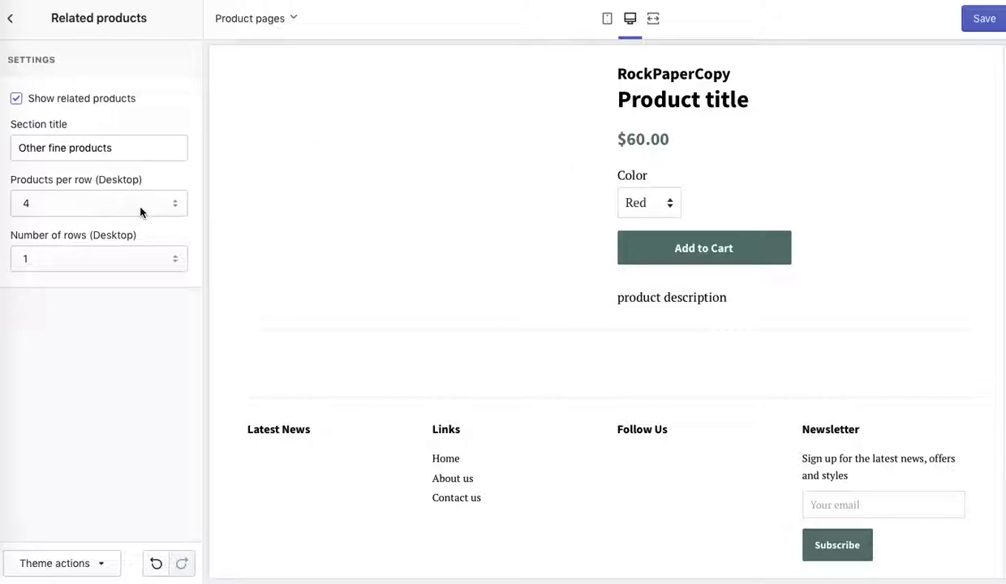
click(97, 202)
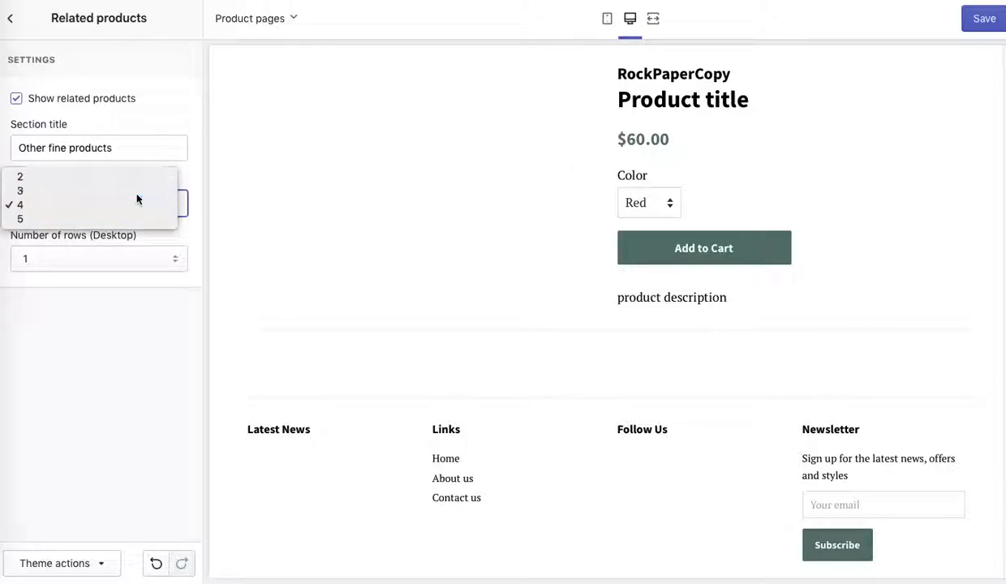
click(20, 191)
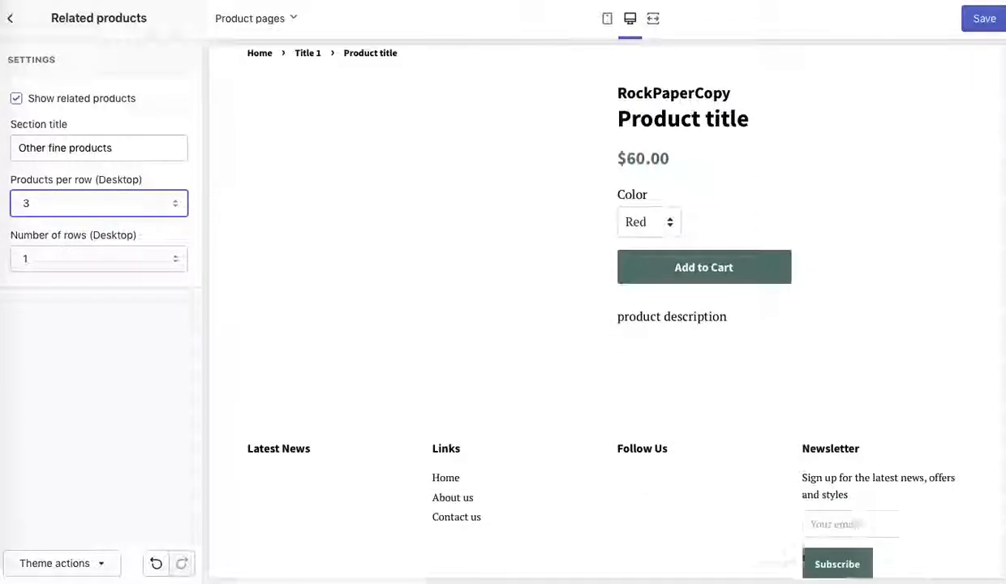
scroll(down, 3)
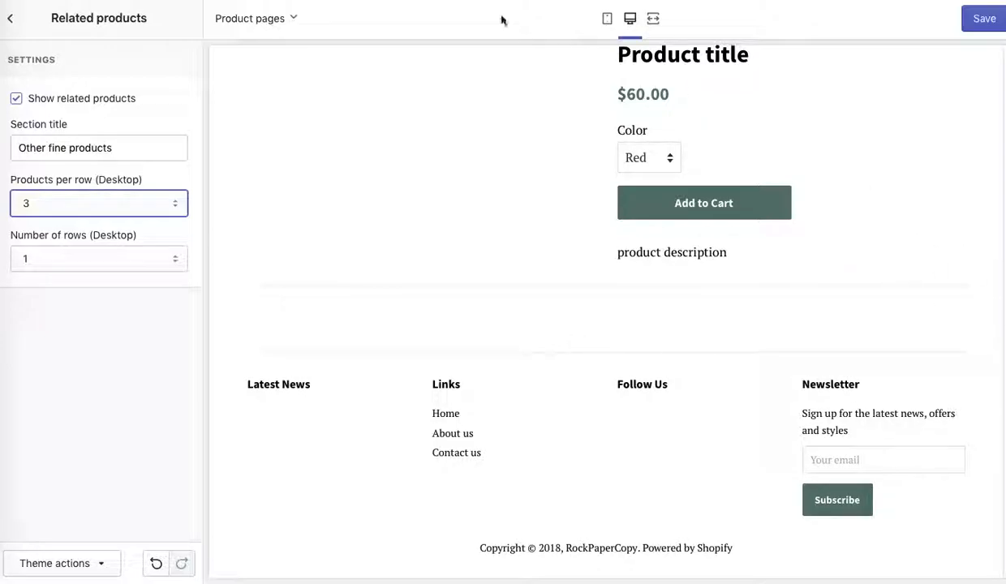
- Check the guide's remaining steps and return to the product page Sections list
click(983, 18)
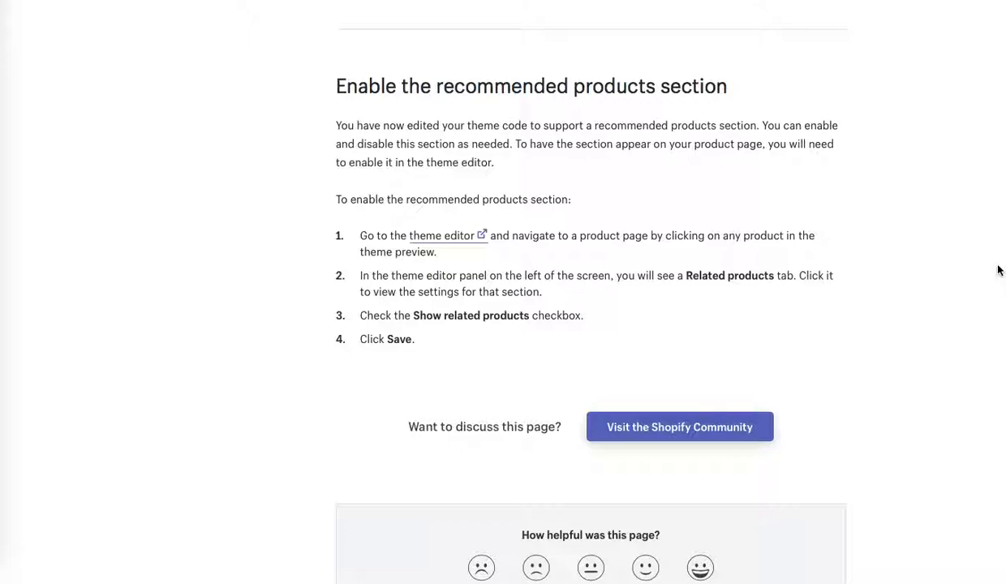
click(448, 235)
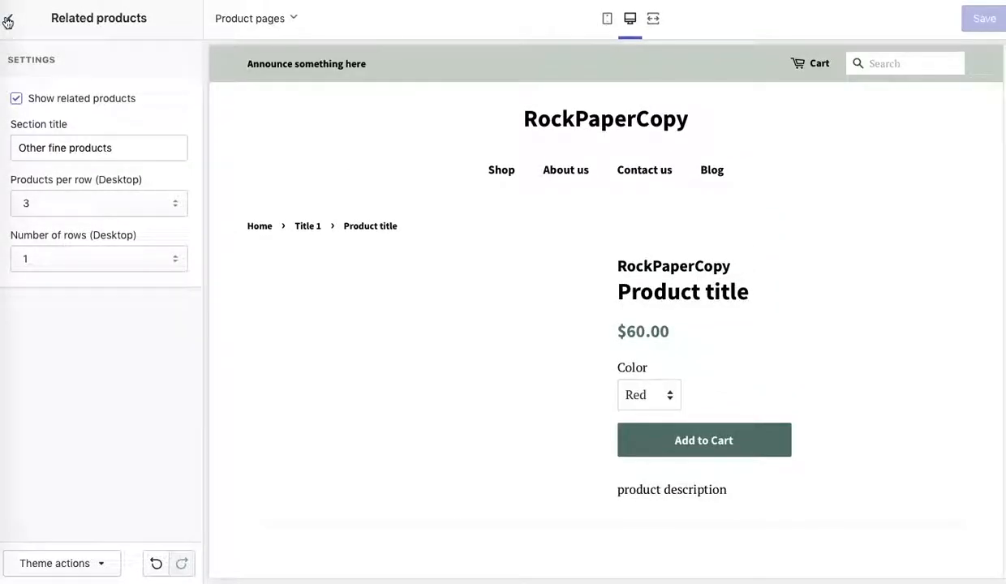
click(6, 18)
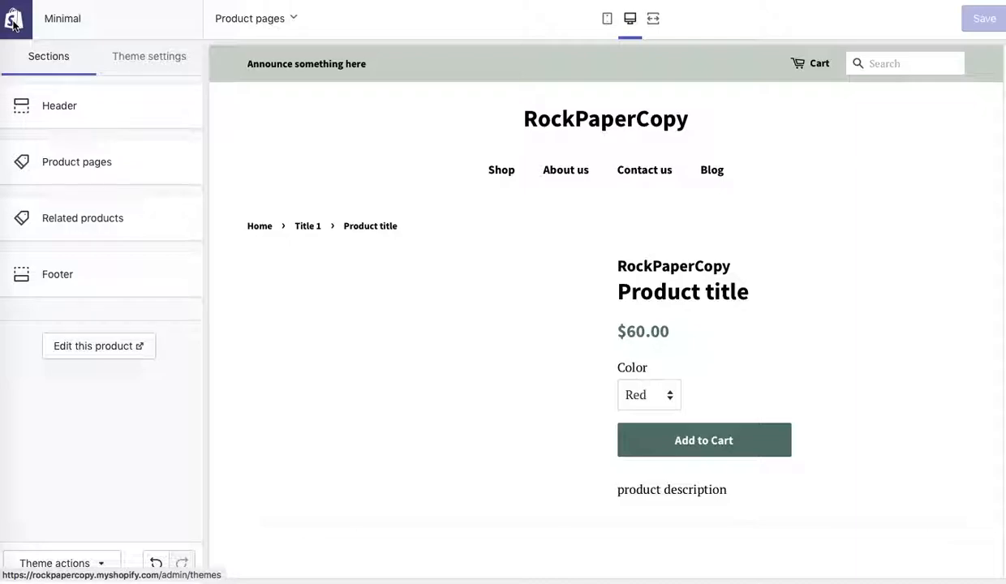
mouse_move(753, 133)
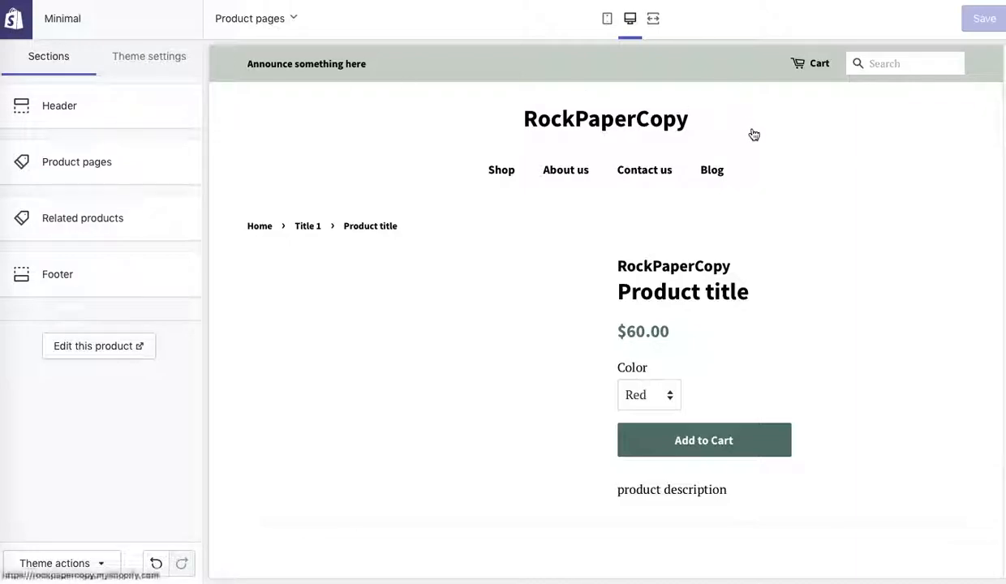